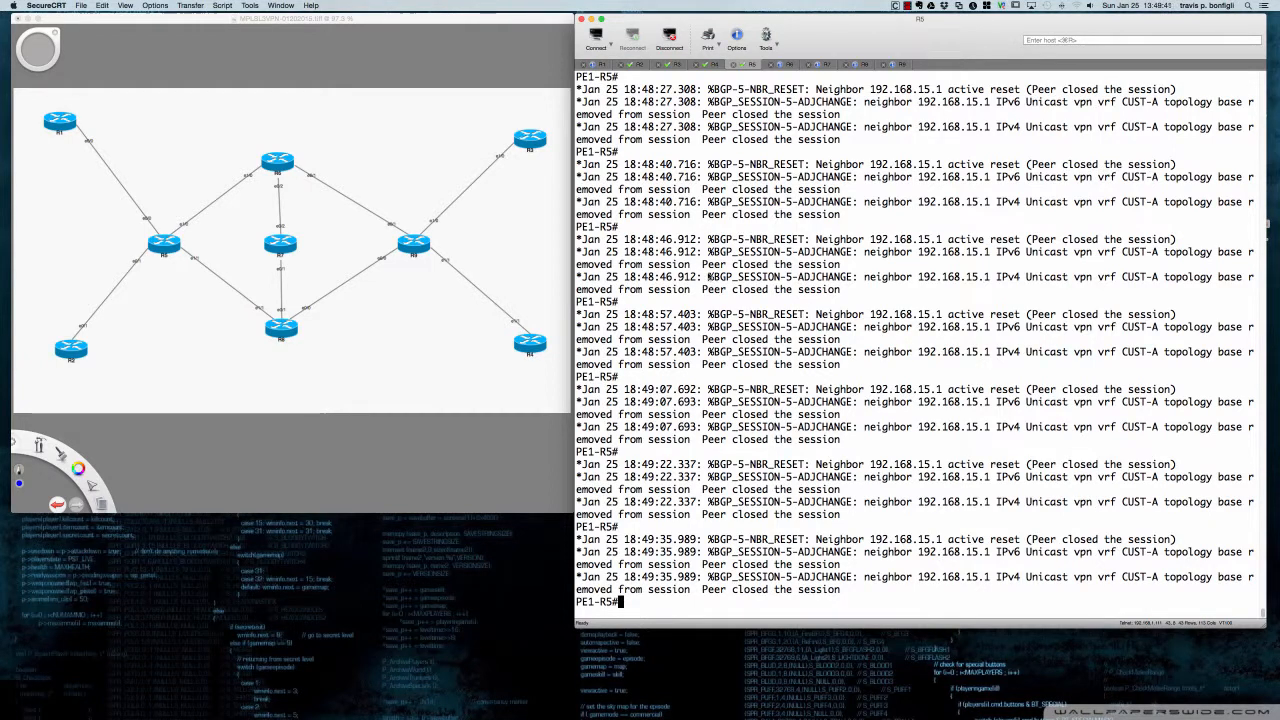
Step: Highlight the BGP_SESSION-5-ADJCHANGE log line for neighbor 192.168.15.1 on PE1-R5
double_click(716, 276)
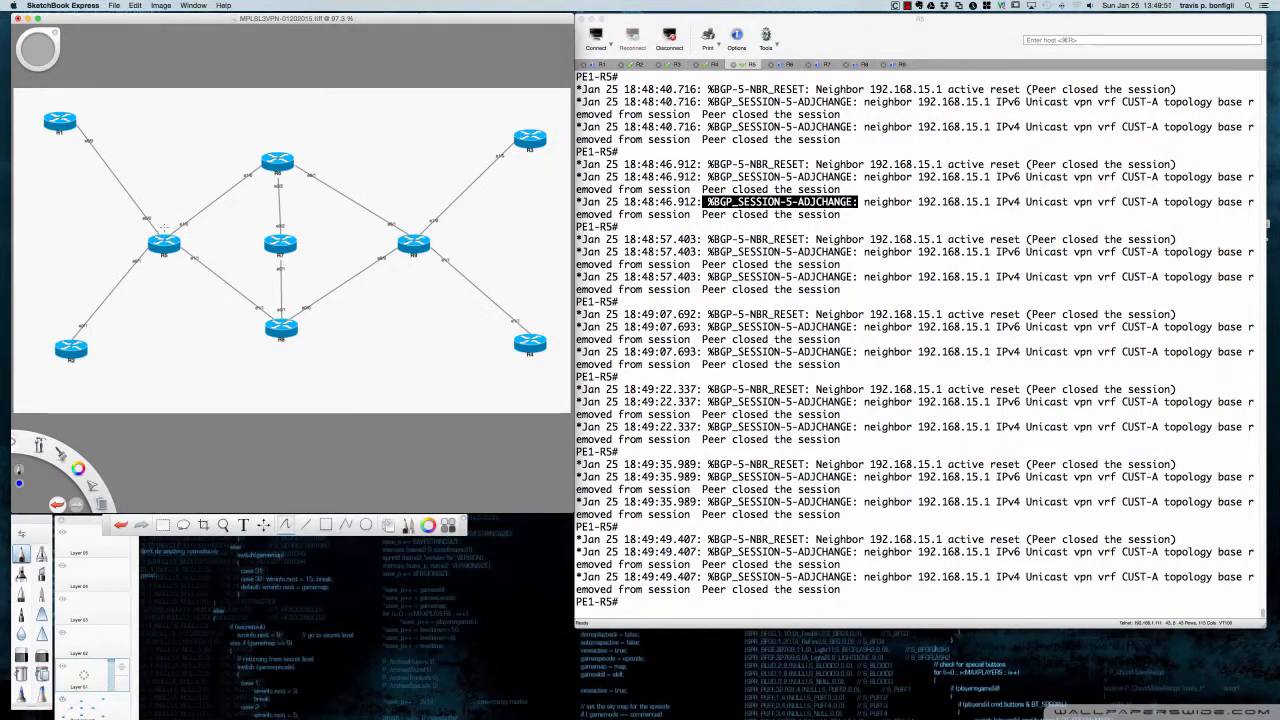
mouse_move(200, 176)
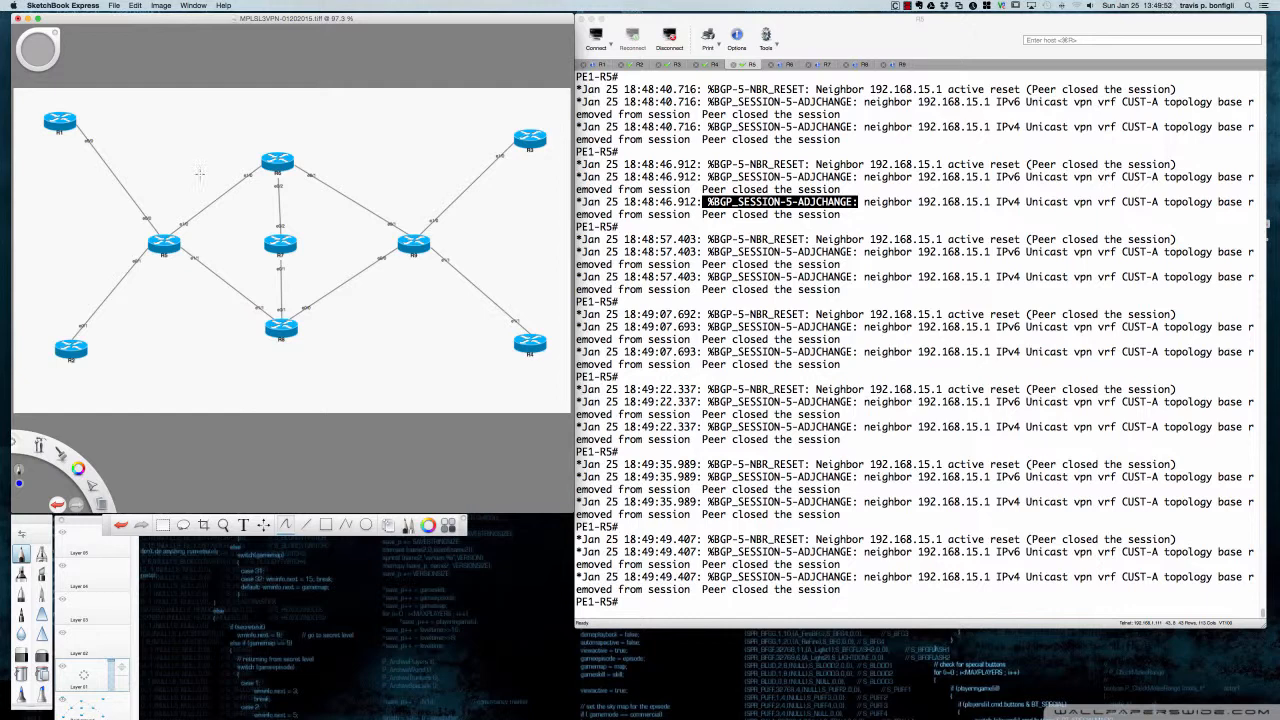
Step: Handwrite AS, MPLS core and access BGP labels plus a customer-edge curve on the diagram
drag(200, 170, 176, 320)
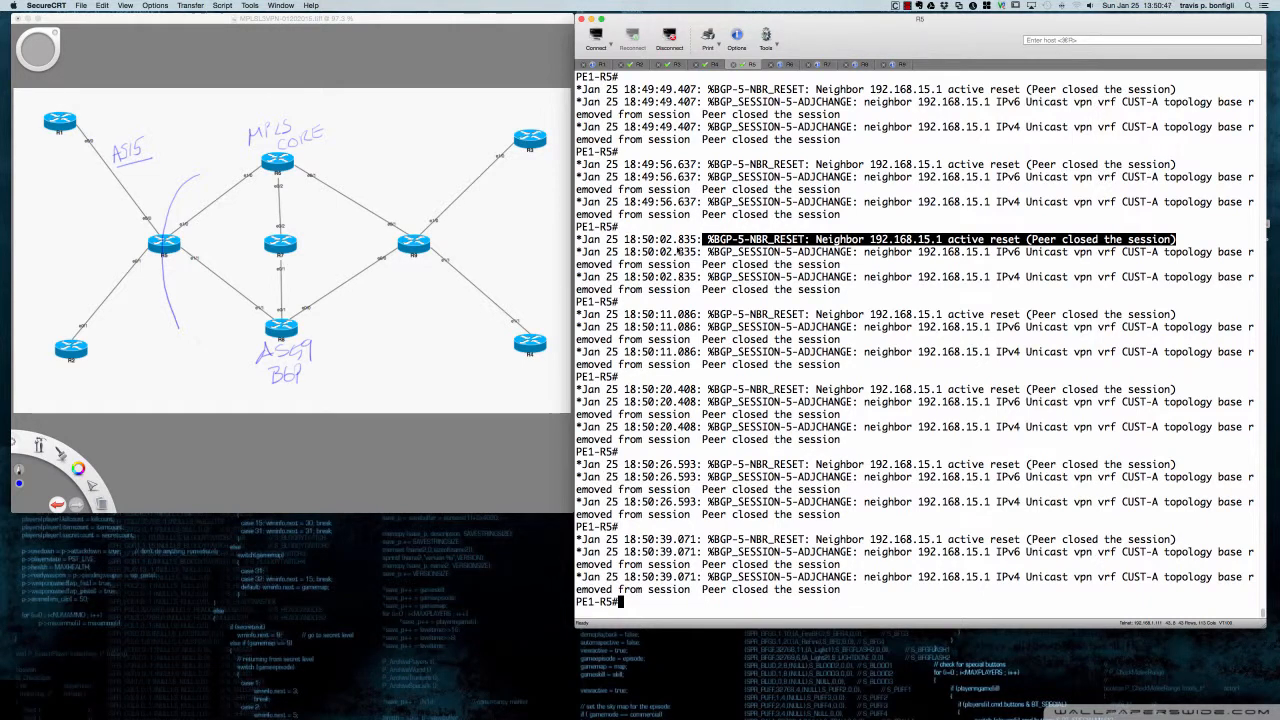
mouse_move(444, 180)
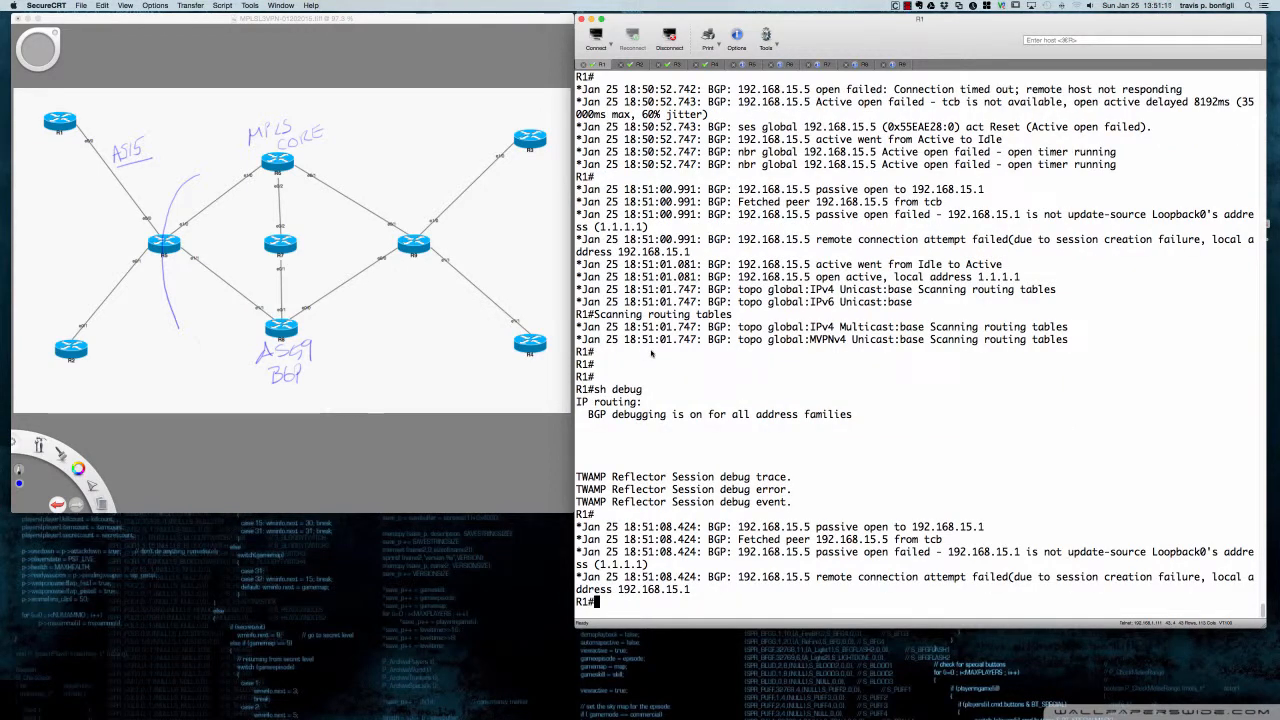
Step: Enable 'debug bgp * all' on R1, revealing update-source Loopback0 failures toward 192.168.15.5
text(debug bgp * all)
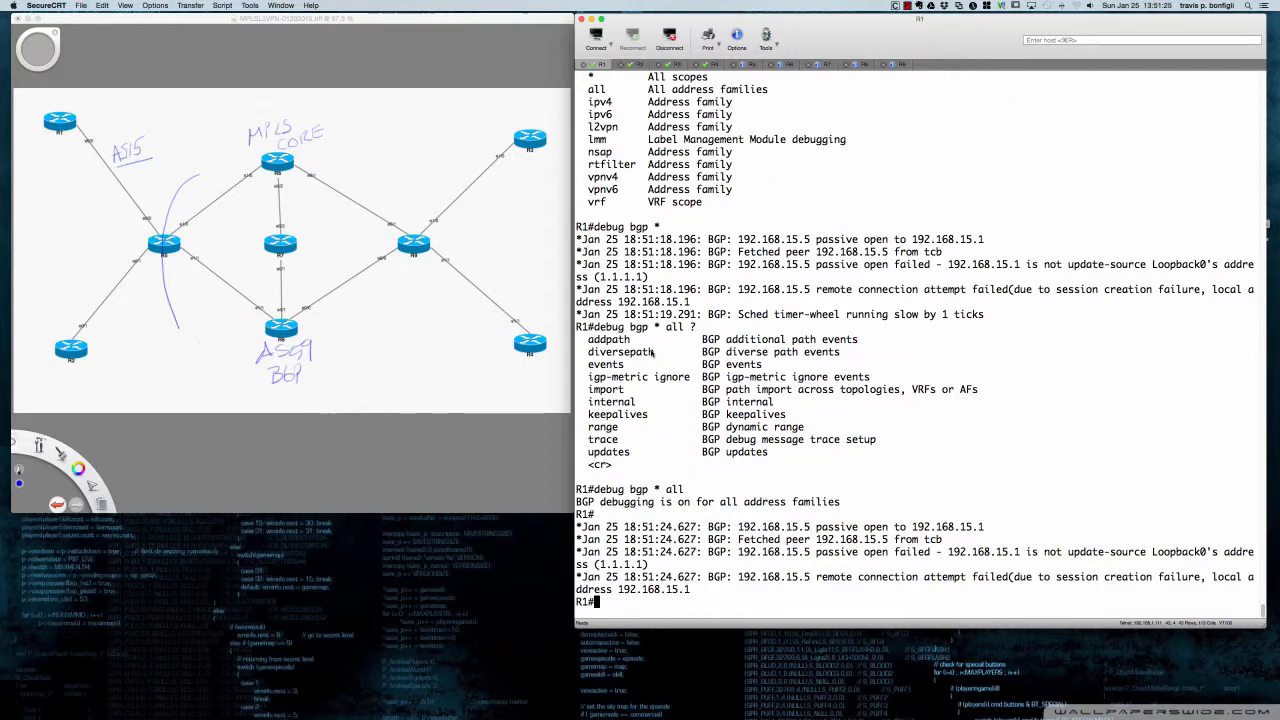
mouse_move(140, 176)
text(u all)
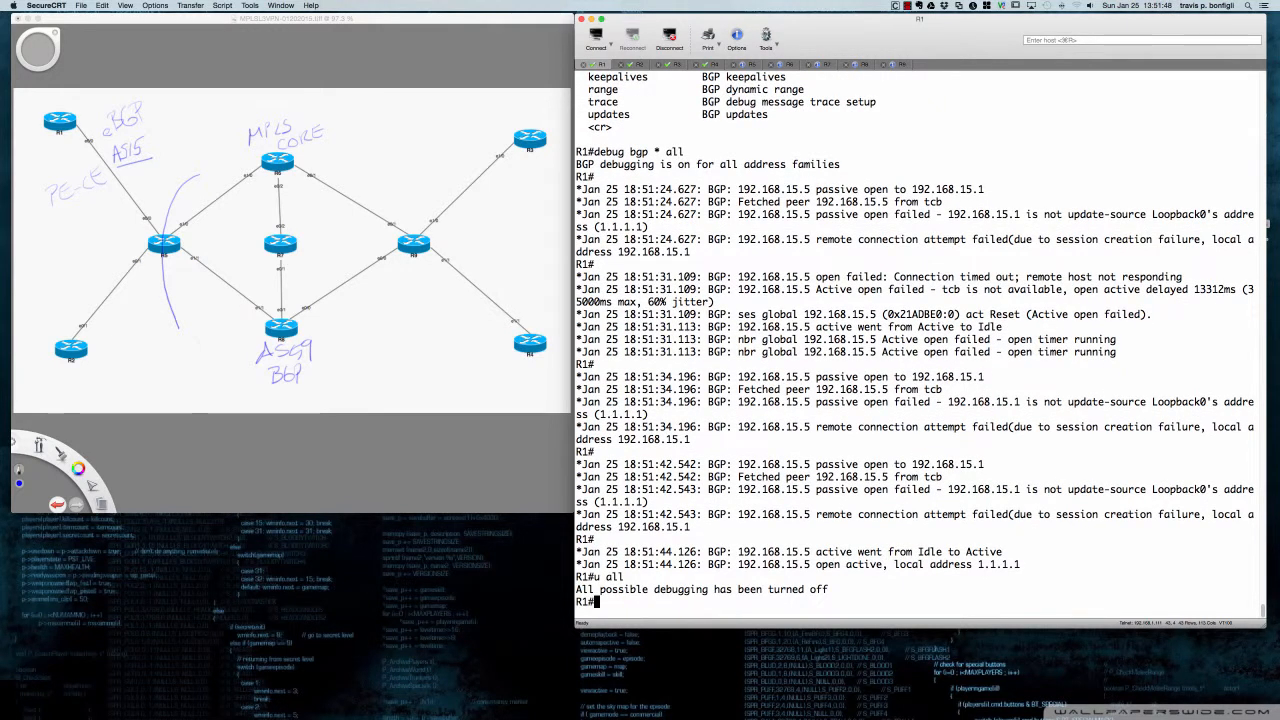
Step: Highlight R1's '192.168.15.1 is not update-source Loopback0's address' debug message
double_click(720, 188)
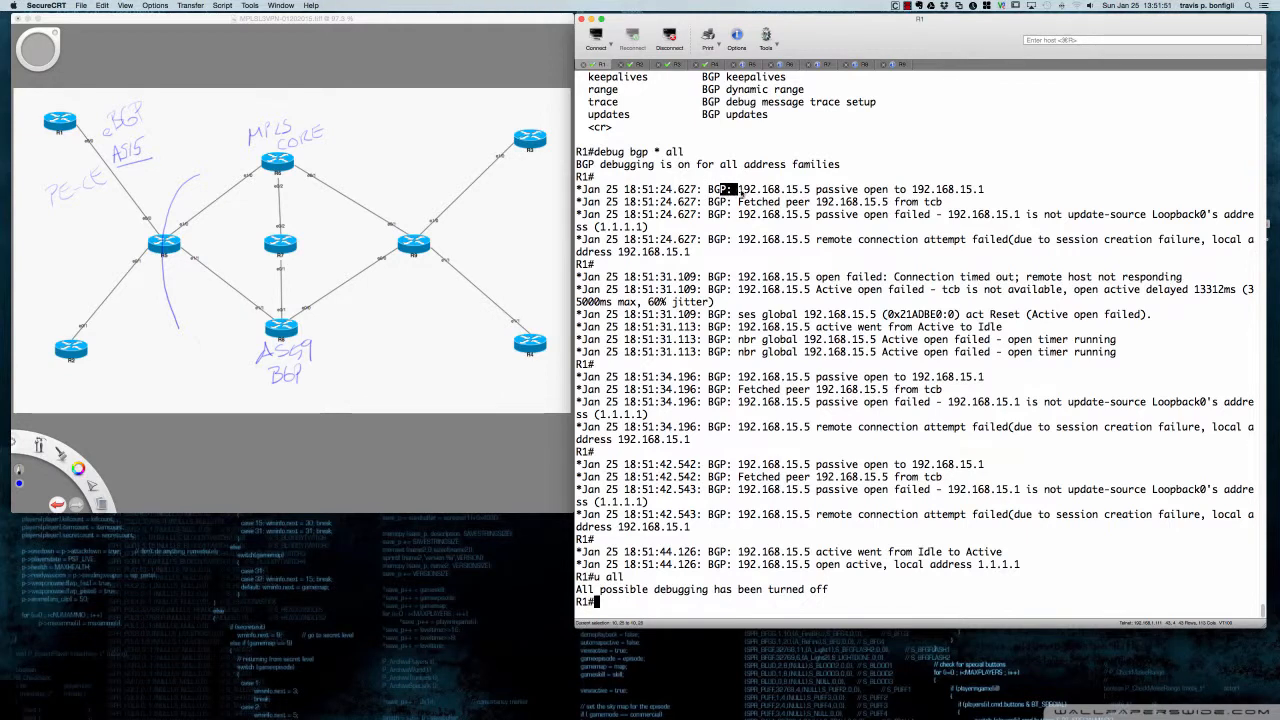
drag(710, 188, 936, 202)
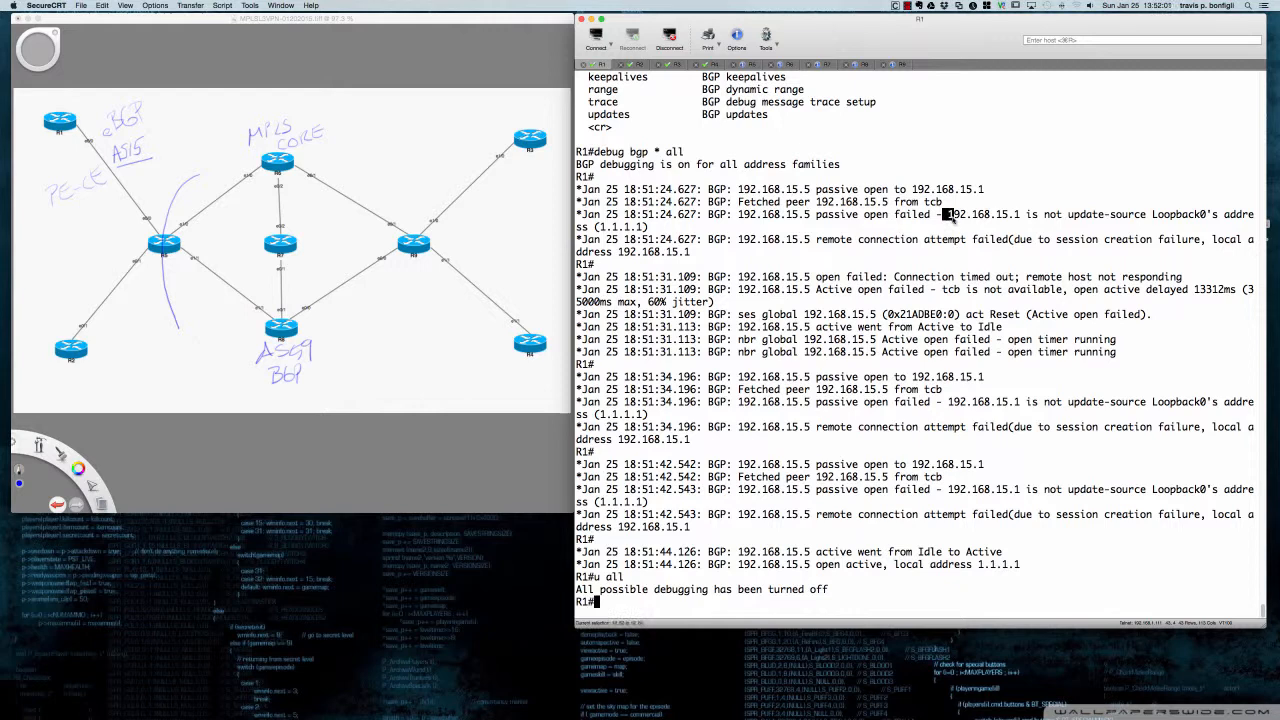
drag(950, 214, 648, 228)
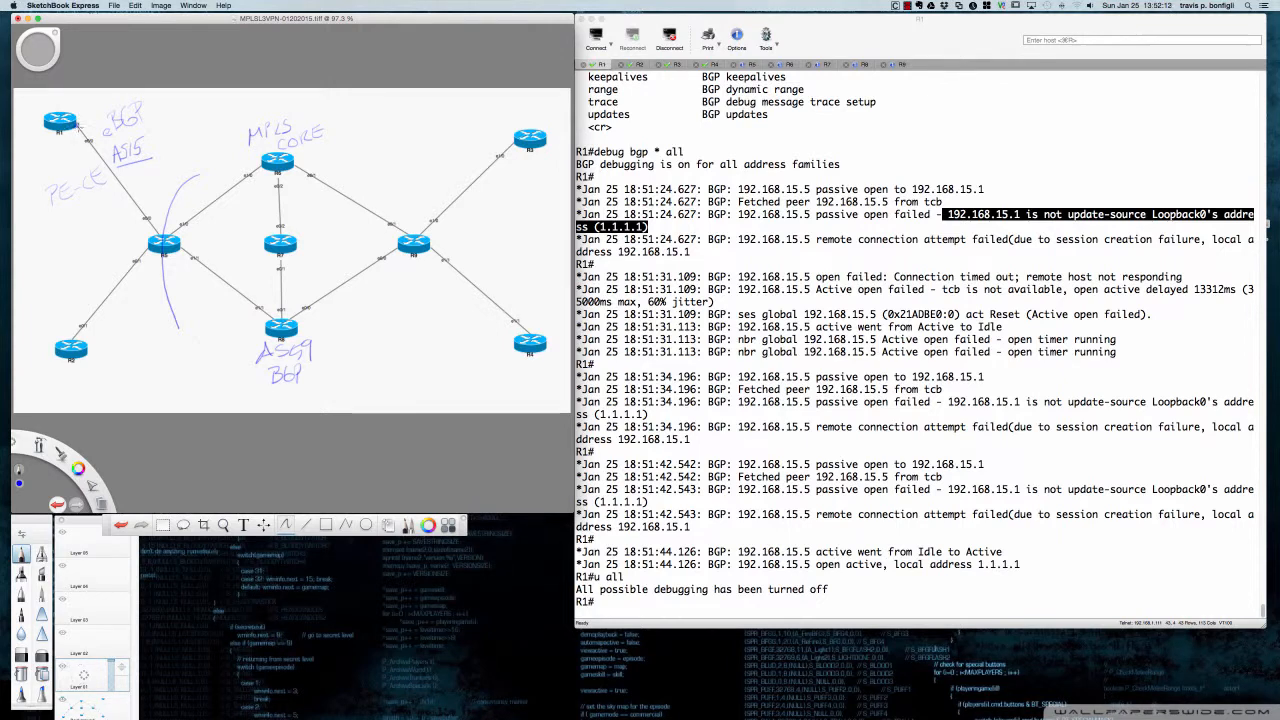
scroll(down, 3)
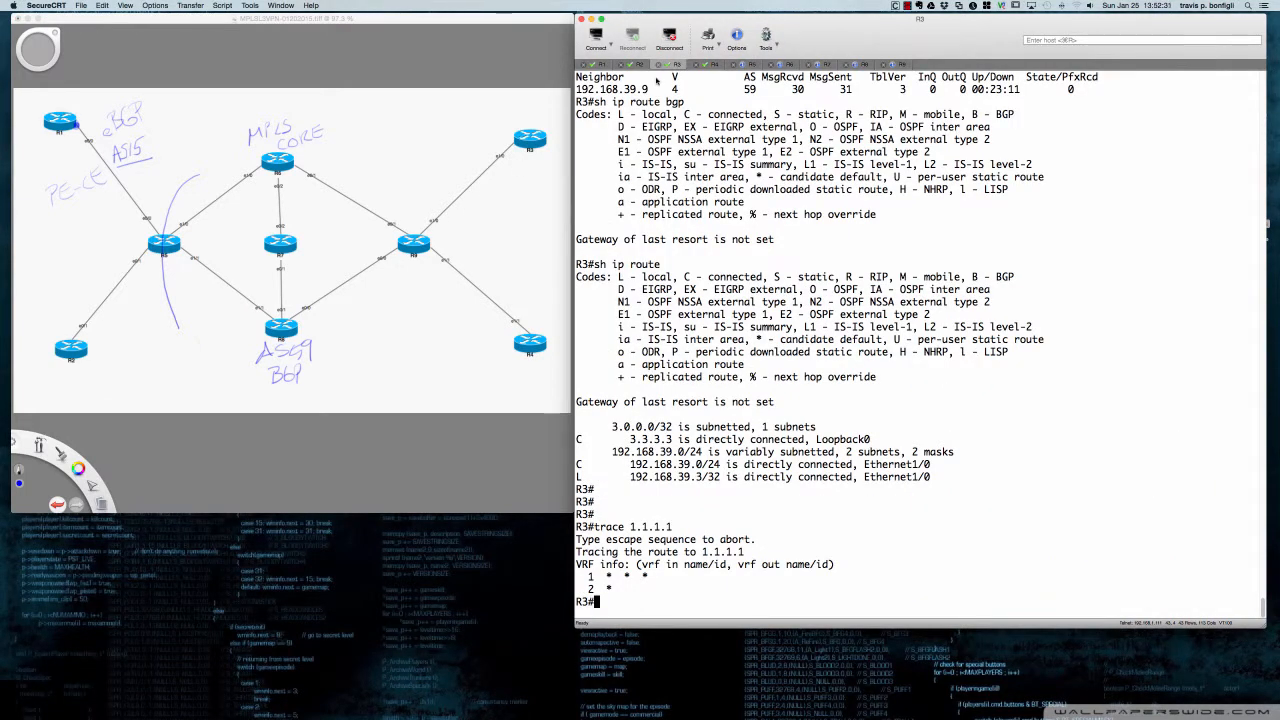
Step: Show R3's BGP config section: AS 39, neighbor 192.168.39.9, redistributed connected routes
text(sh run | sec bgp)
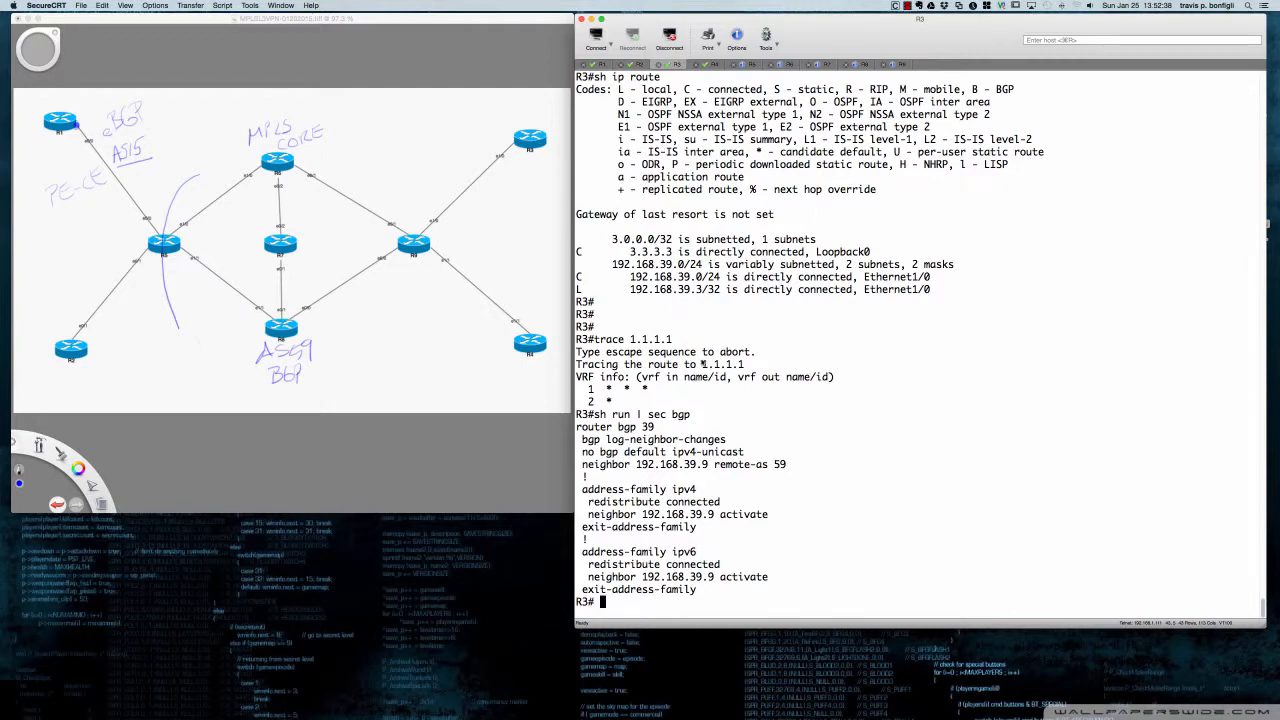
mouse_move(688, 458)
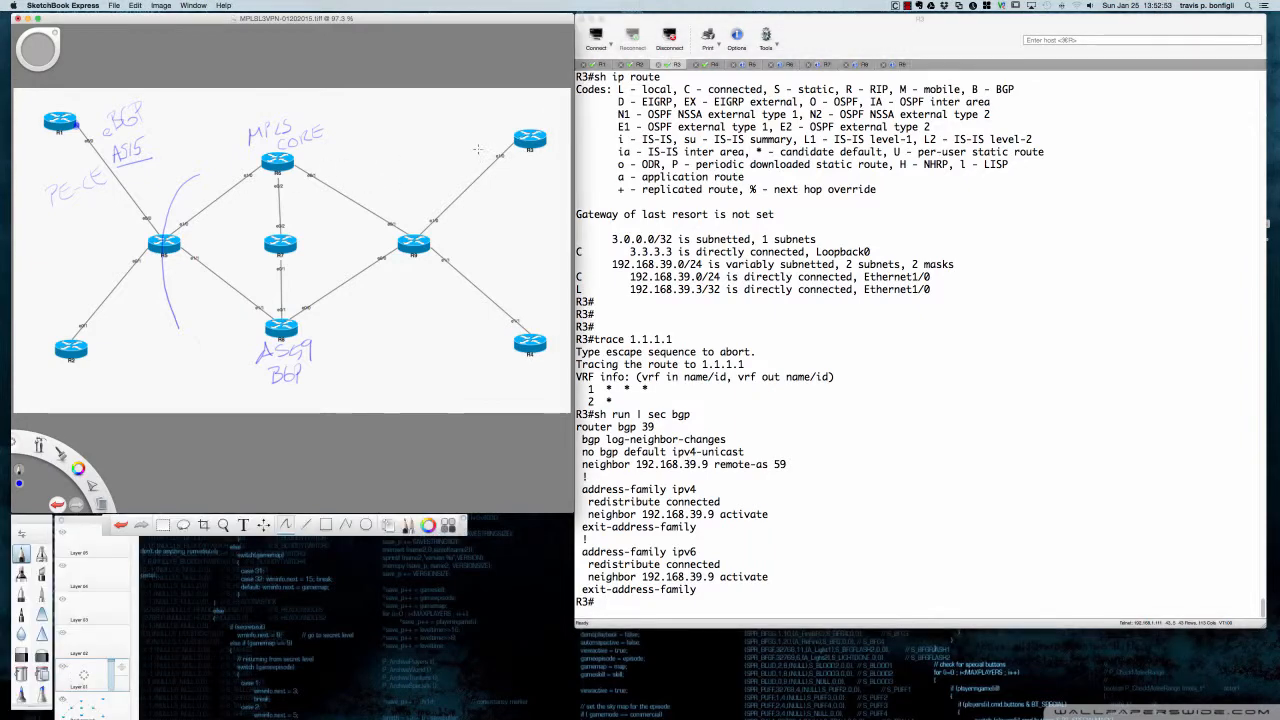
mouse_move(444, 200)
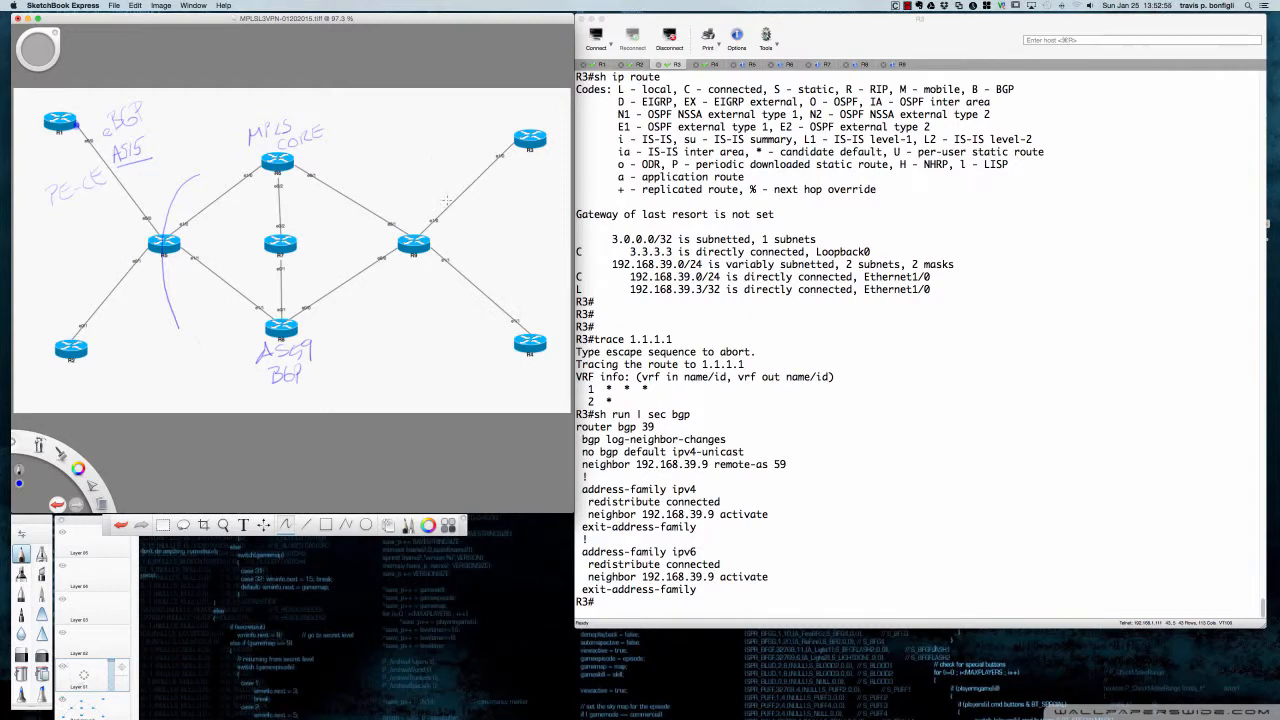
Step: Draw a loop around the PE-CE eBGP link on the left of the topology sketch
drag(78, 228, 116, 194)
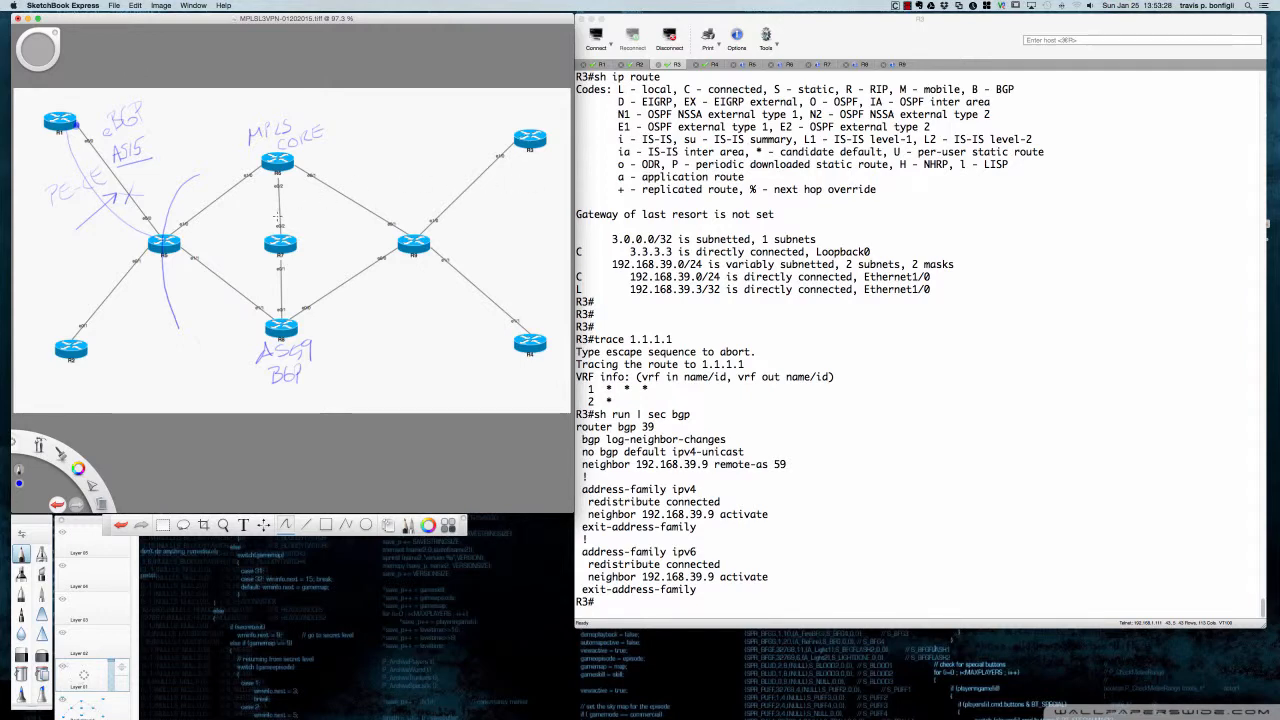
mouse_move(278, 224)
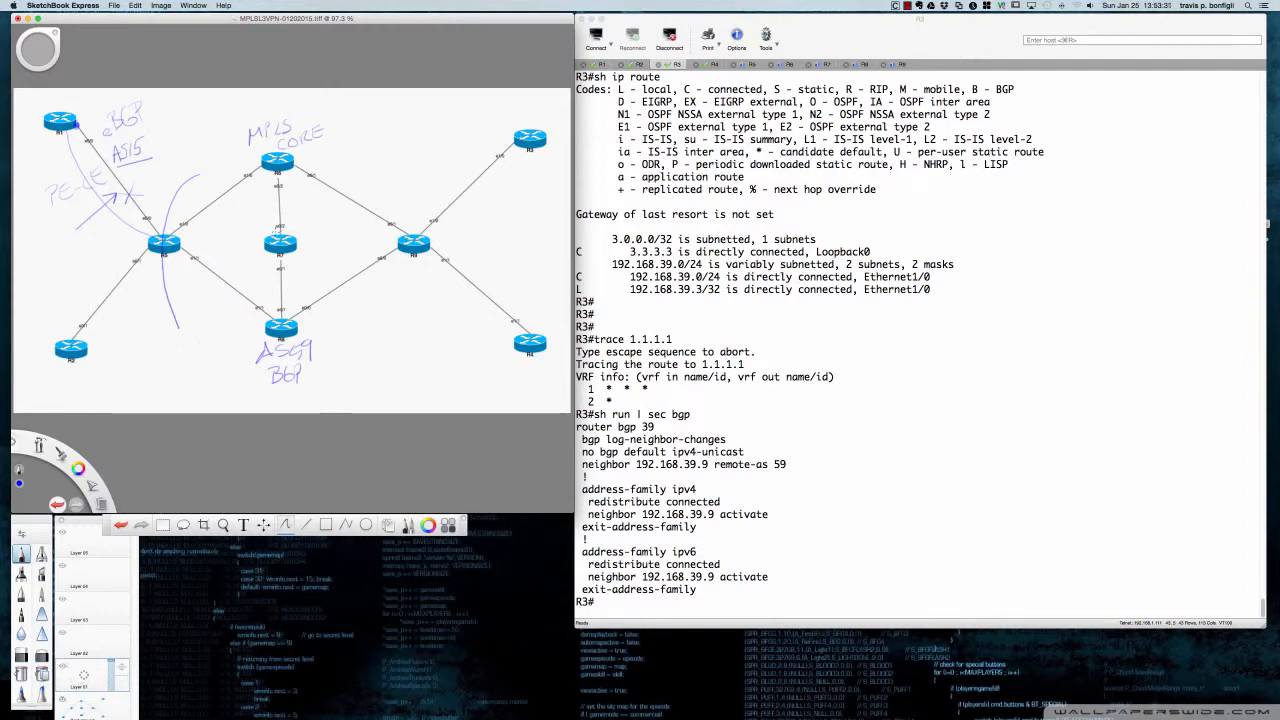
mouse_move(278, 230)
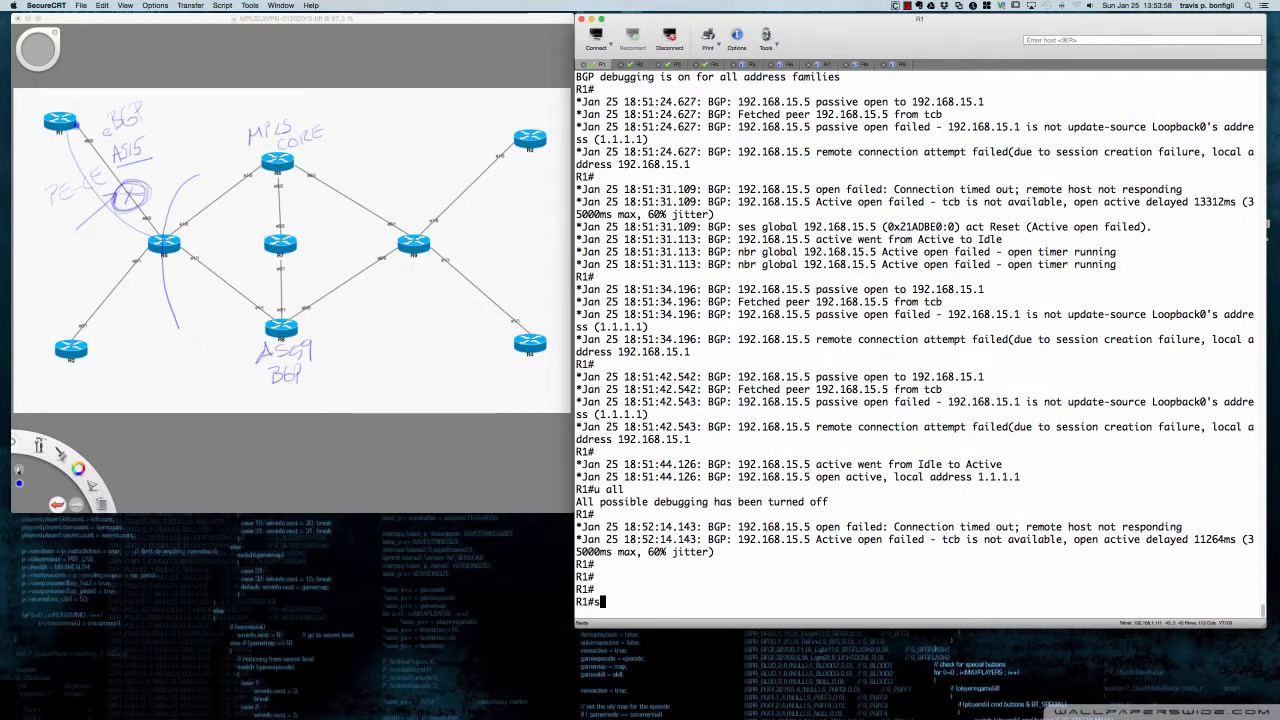
Step: Show R1's BGP config and highlight the neighbor 192.168.15.5 update-source Loopback0 line
text(h run | sec bgp)
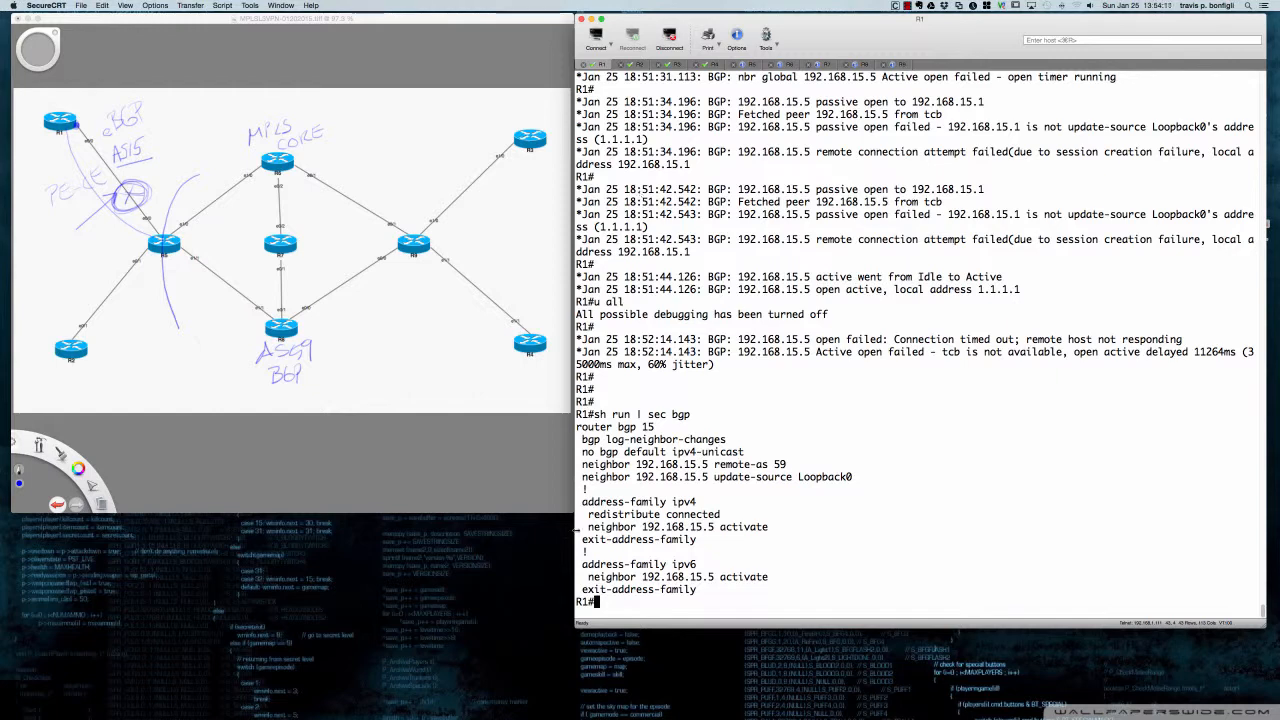
drag(584, 476, 710, 476)
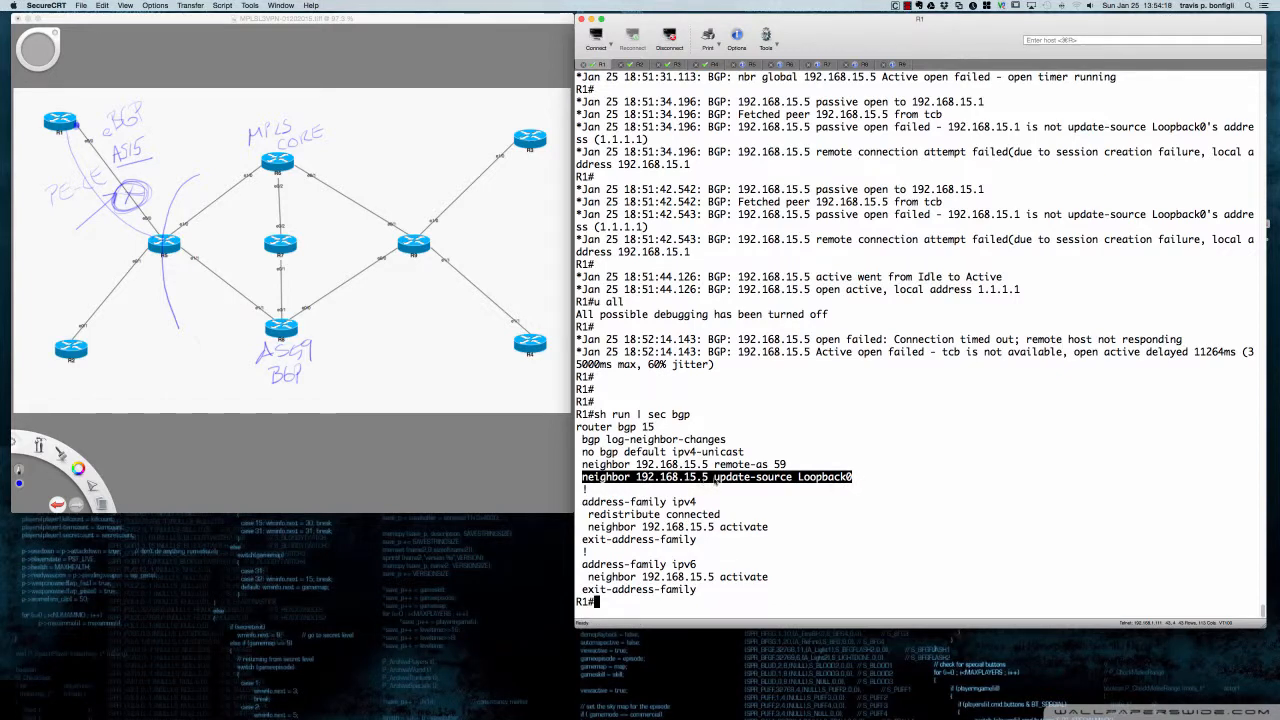
mouse_move(792, 496)
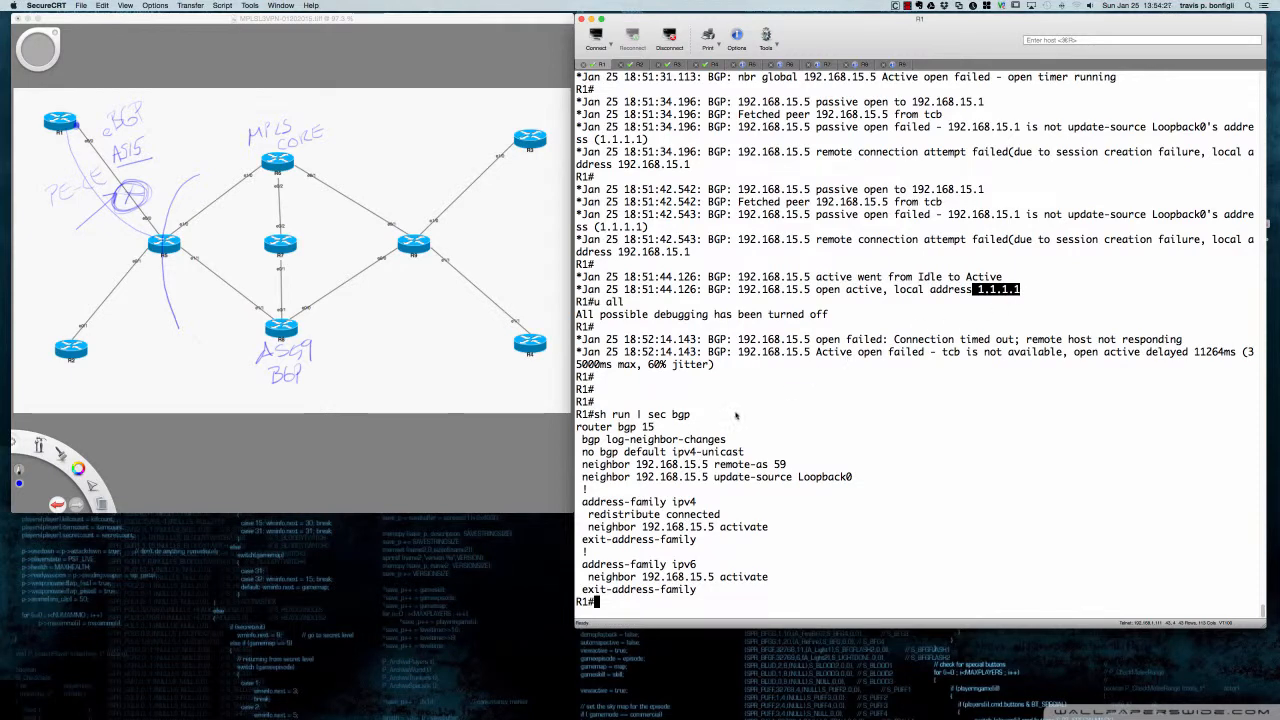
mouse_move(718, 412)
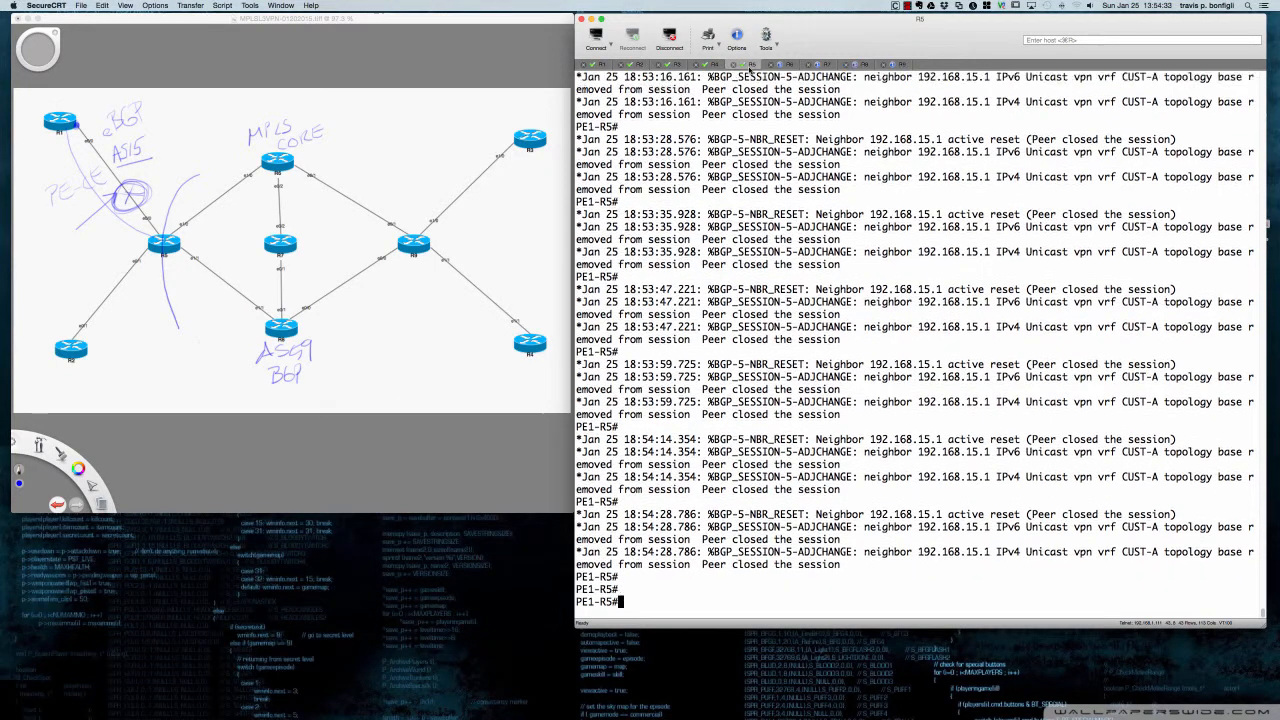
Step: List PE1-R5's CUST-A VRF routes with 3.3.3.3 via BGP, then highlight R1's BGP config text
text(sh ip route vrf CUST-A)
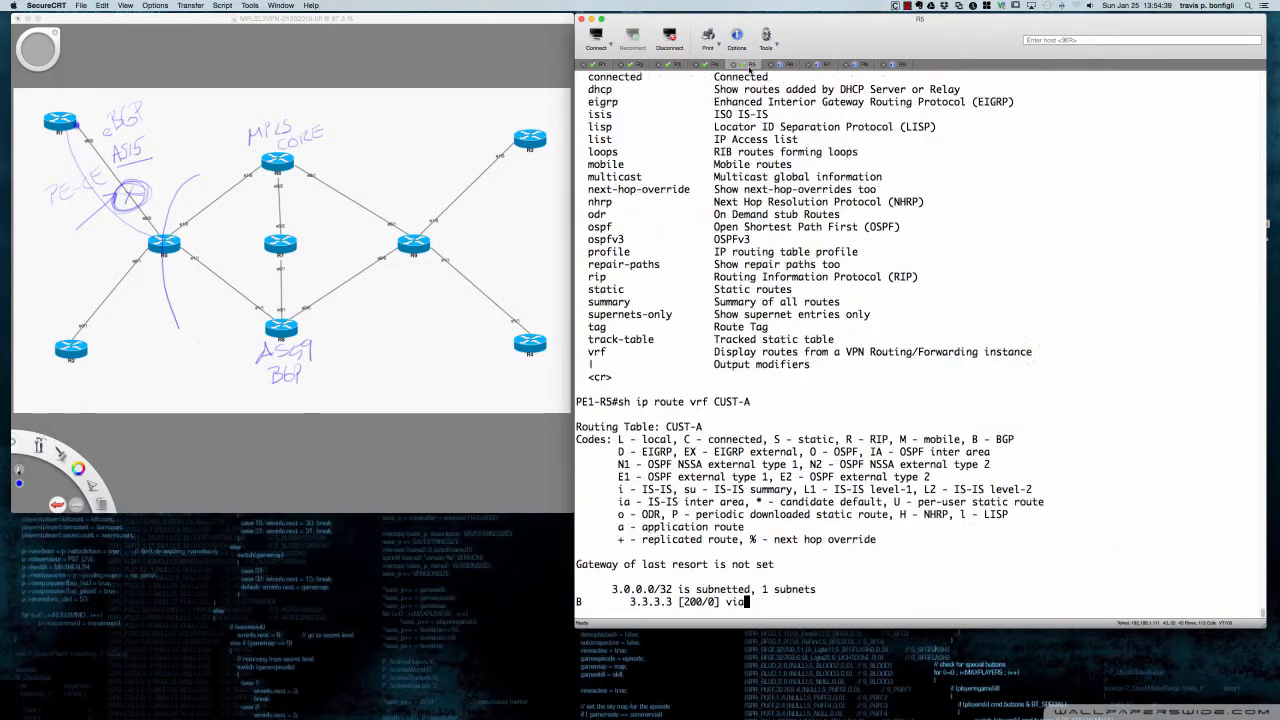
key(Return)
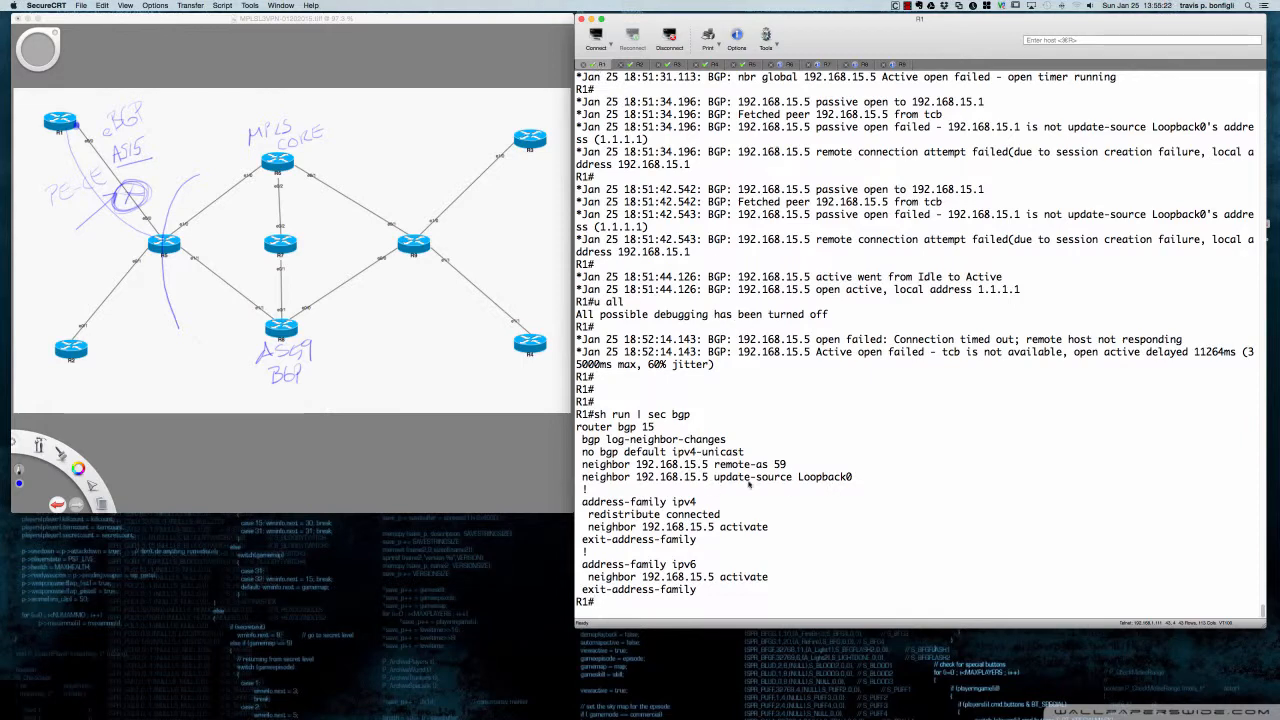
mouse_move(952, 220)
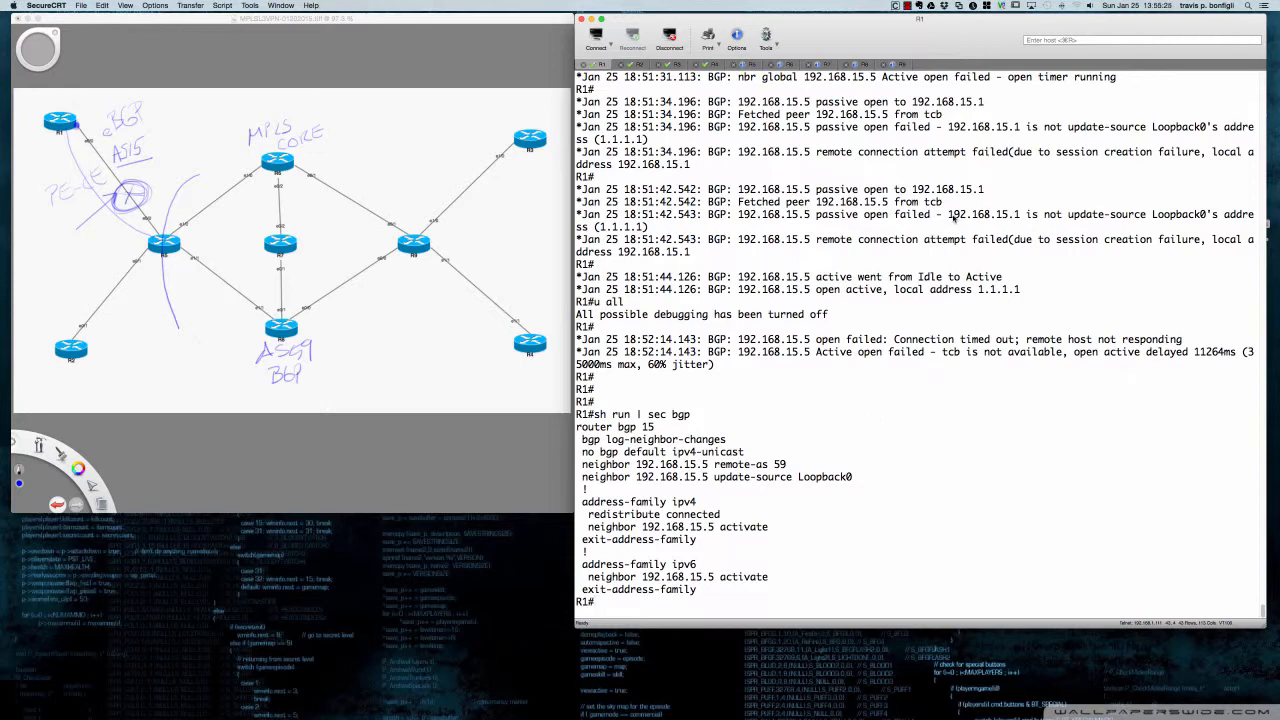
drag(944, 214, 1150, 214)
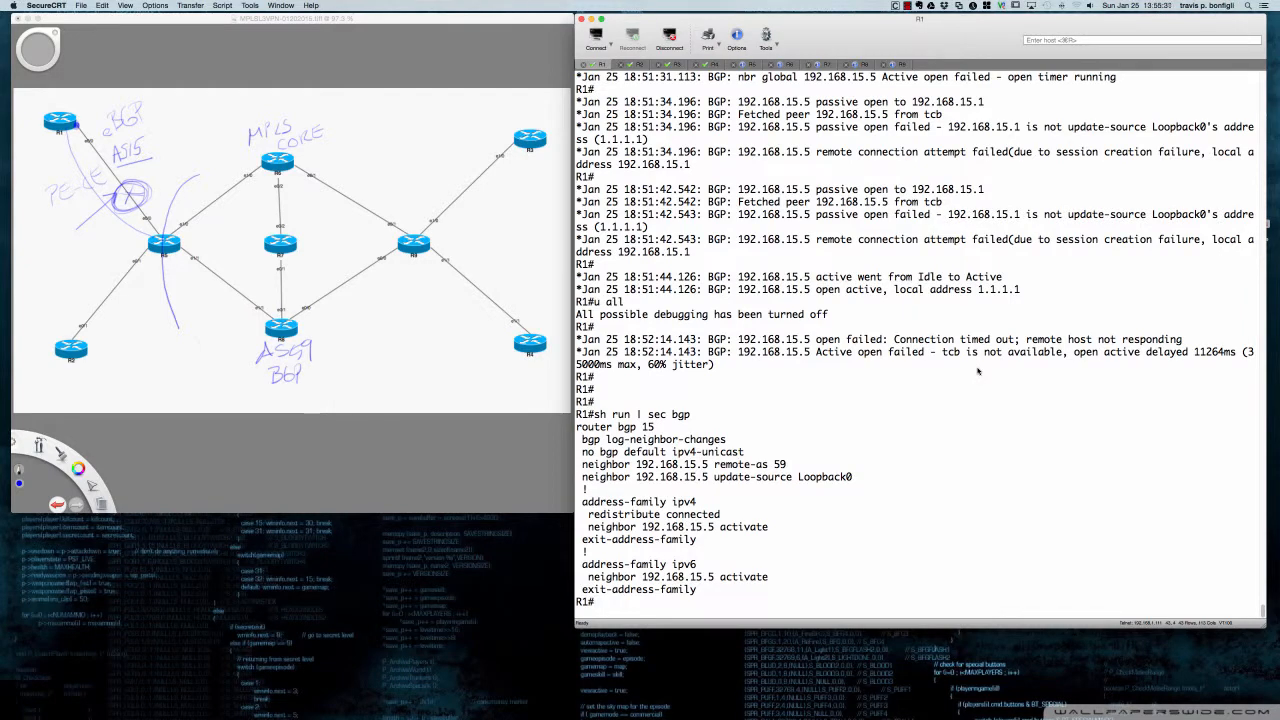
Step: Under router bgp 15 on R1, remove 'neighbor 192.168.15.5 update-source Loopback0'
text(conf t)
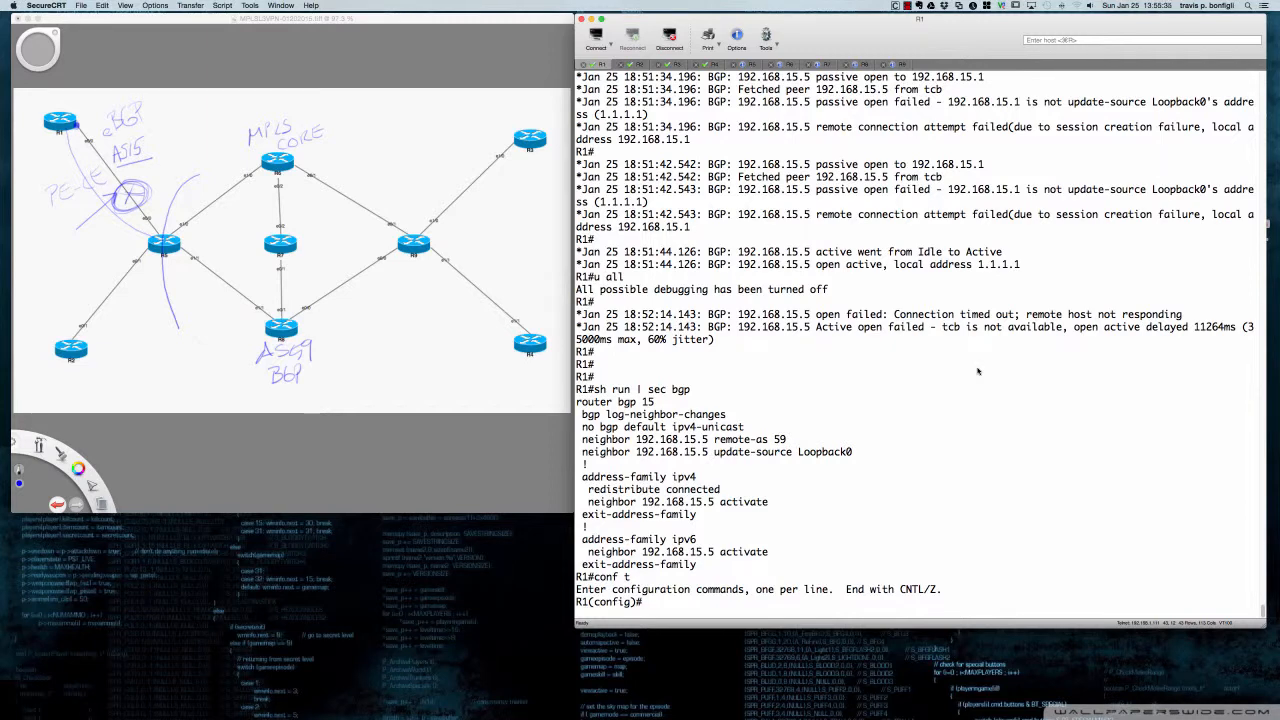
text(no)
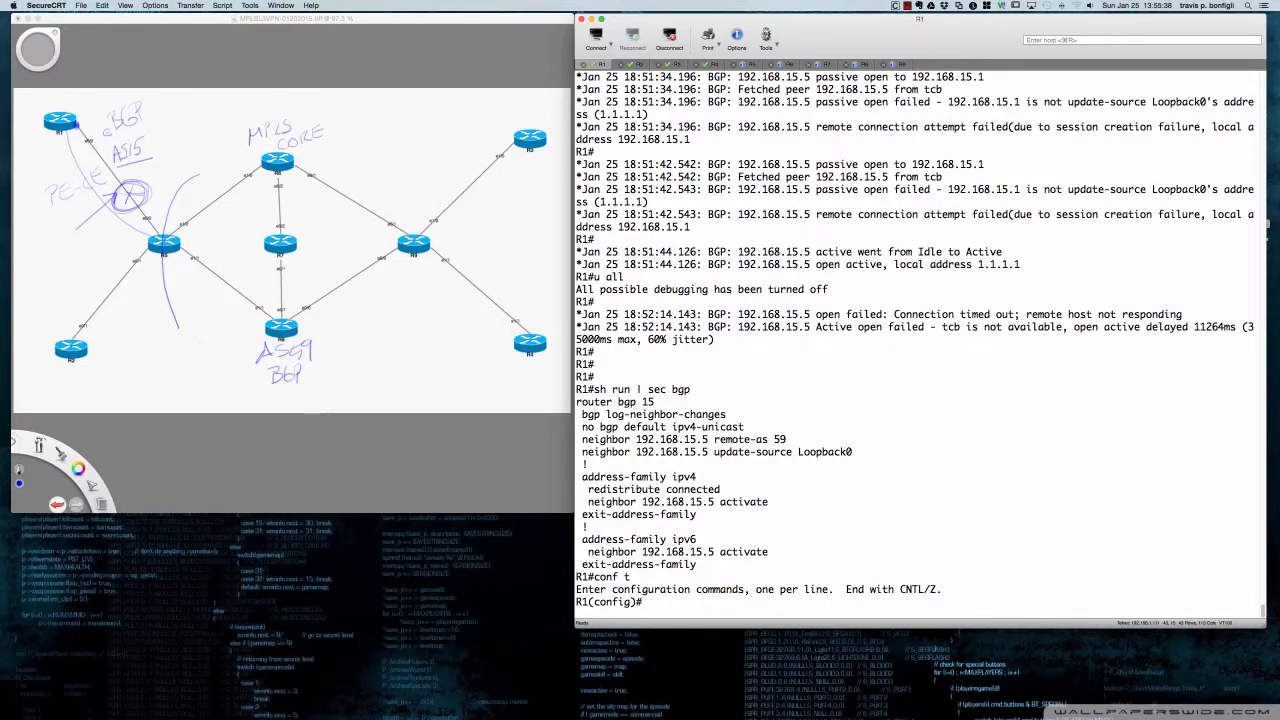
text(router bgp 1)
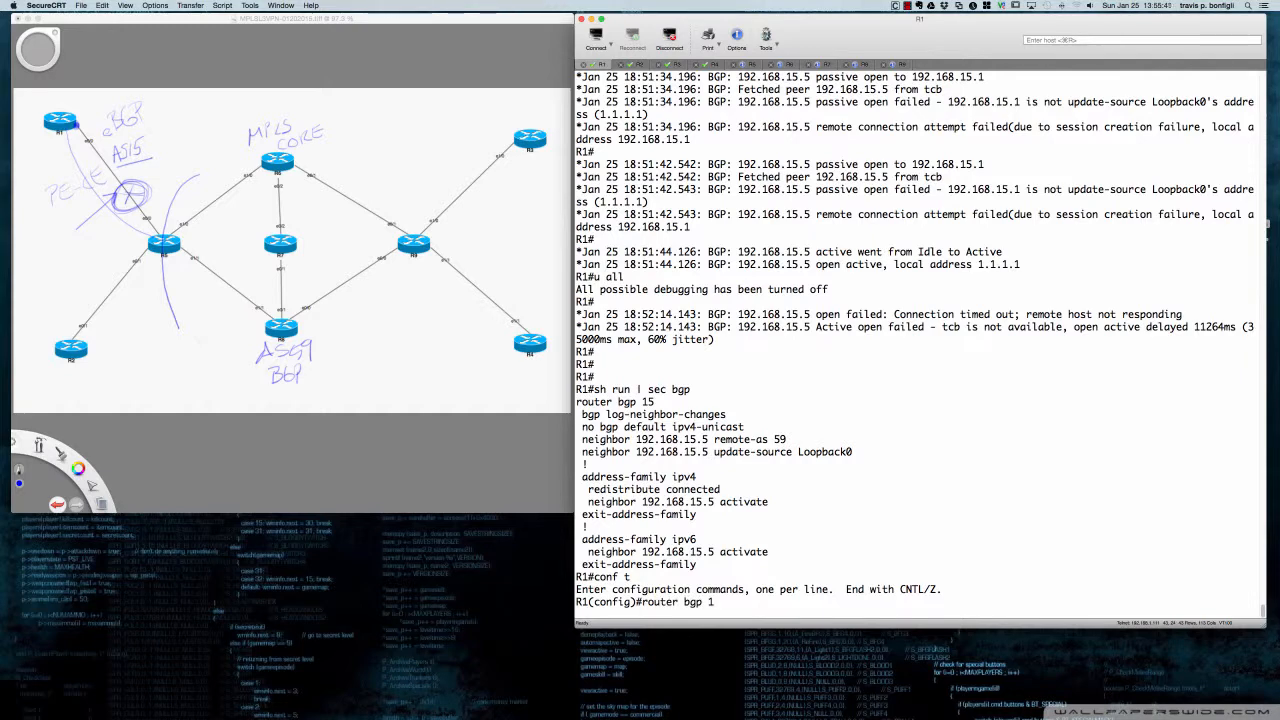
text(no)
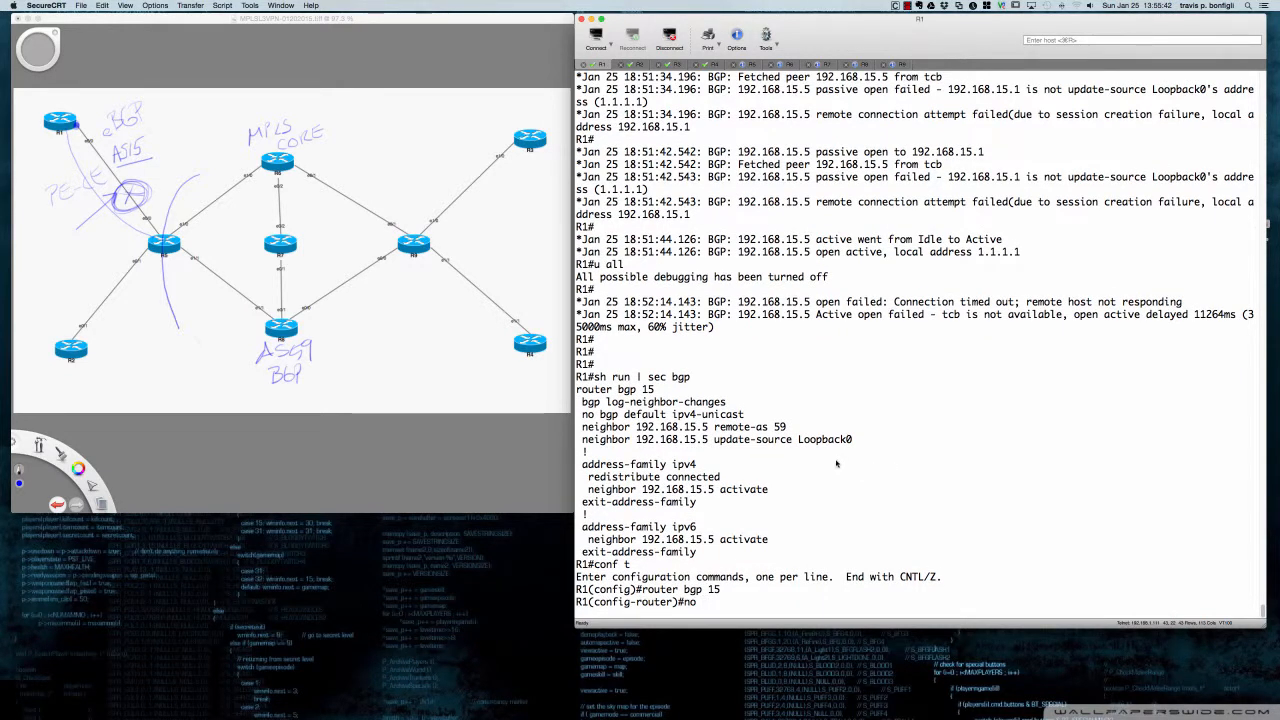
double_click(650, 440)
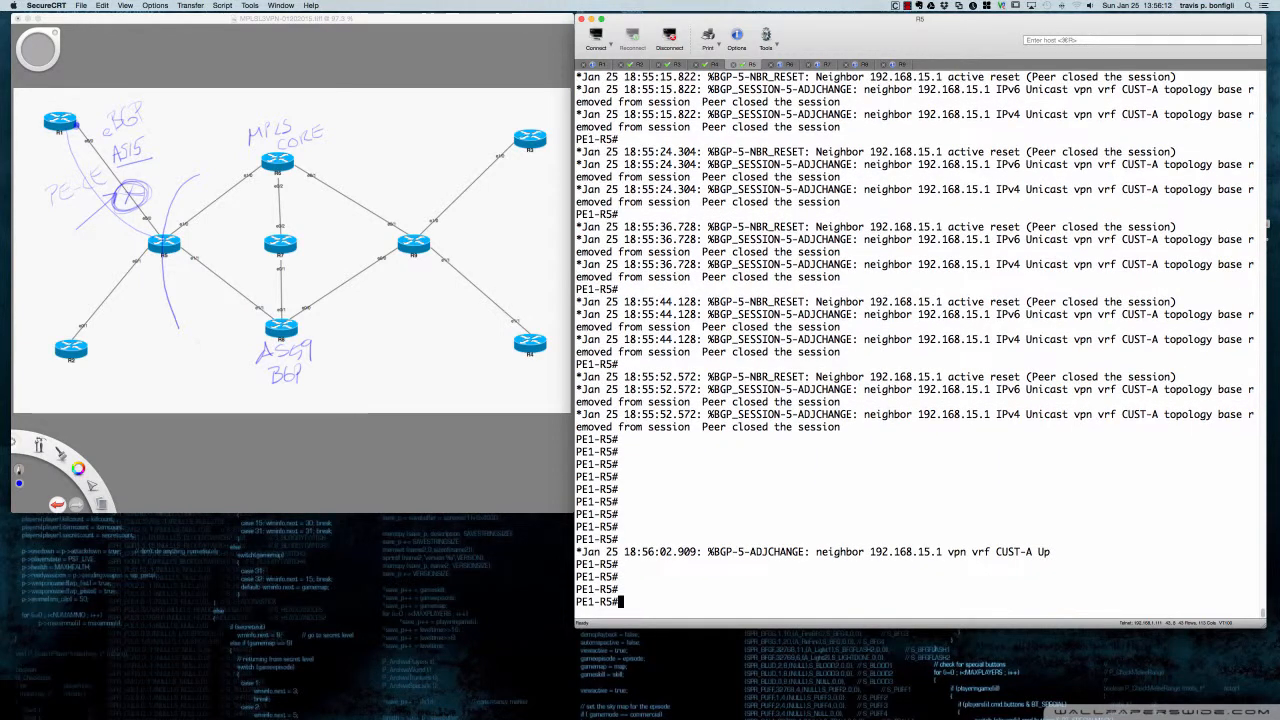
Step: Run 'sh bgp vrf CUST-A' on PE1-R5 and highlight the 3.3.3.3/32 route via 9.9.9.9
text(do sh b)
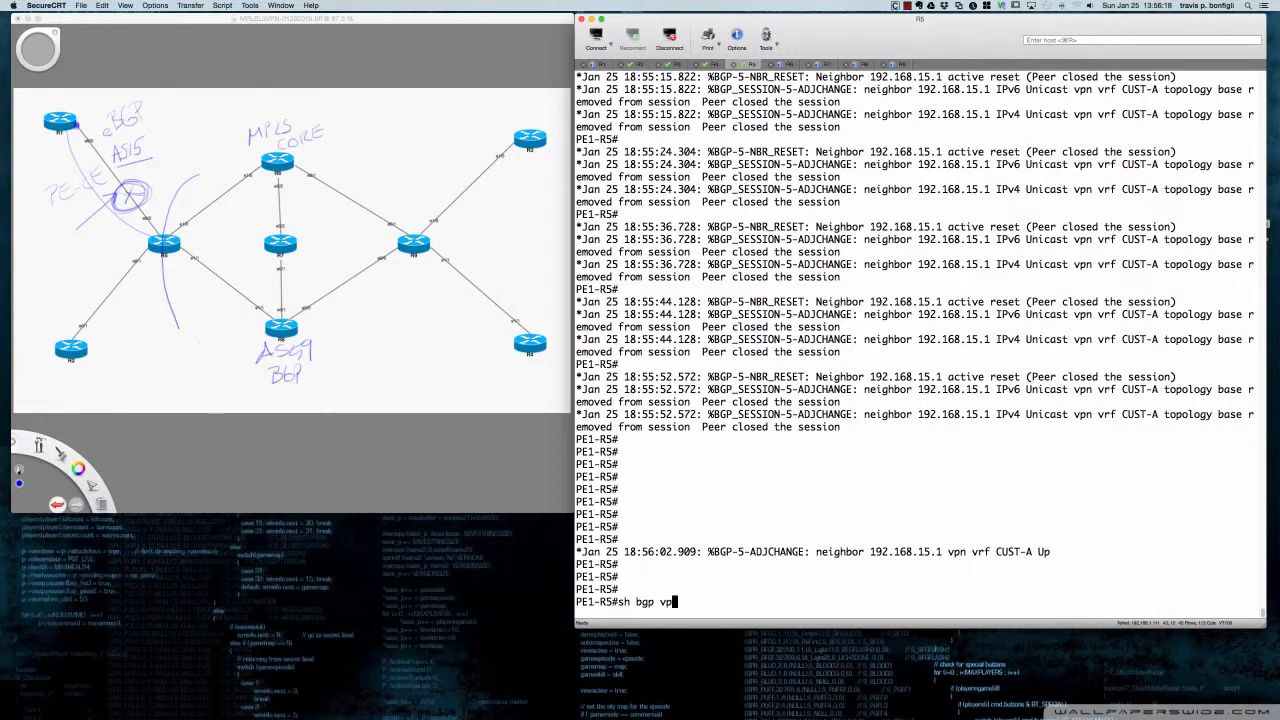
key(BackSpace)
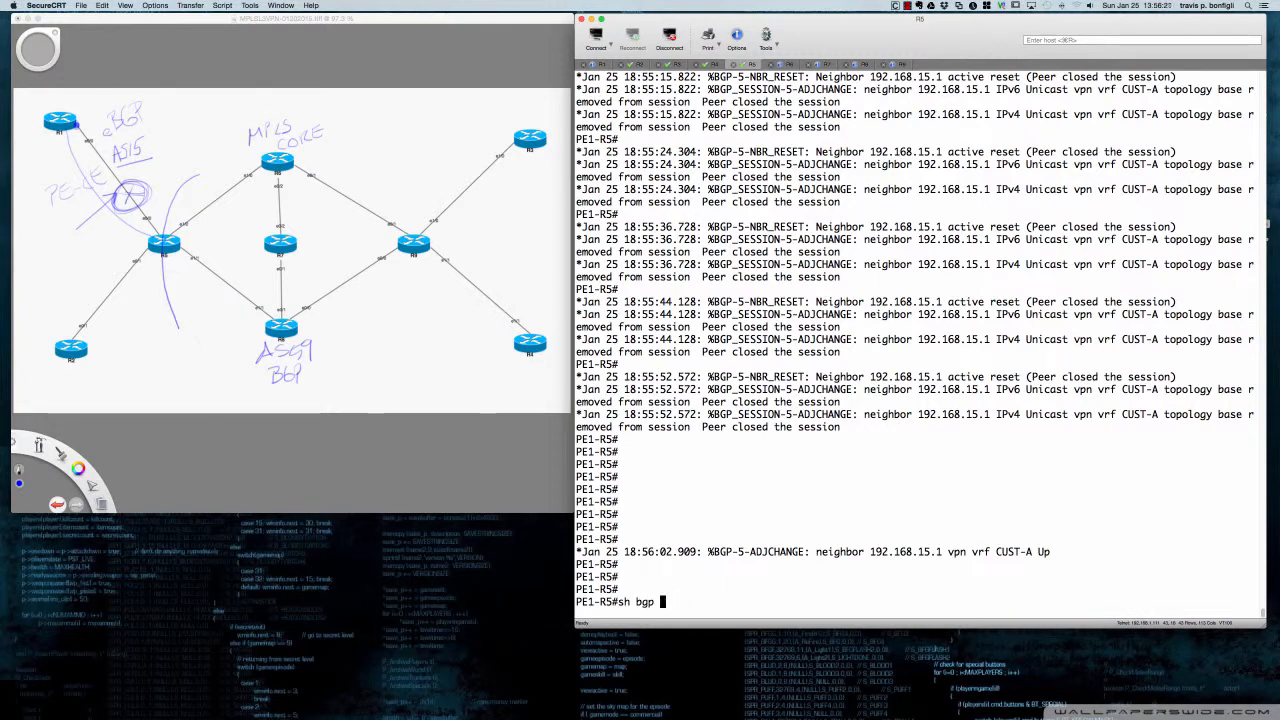
text(?)
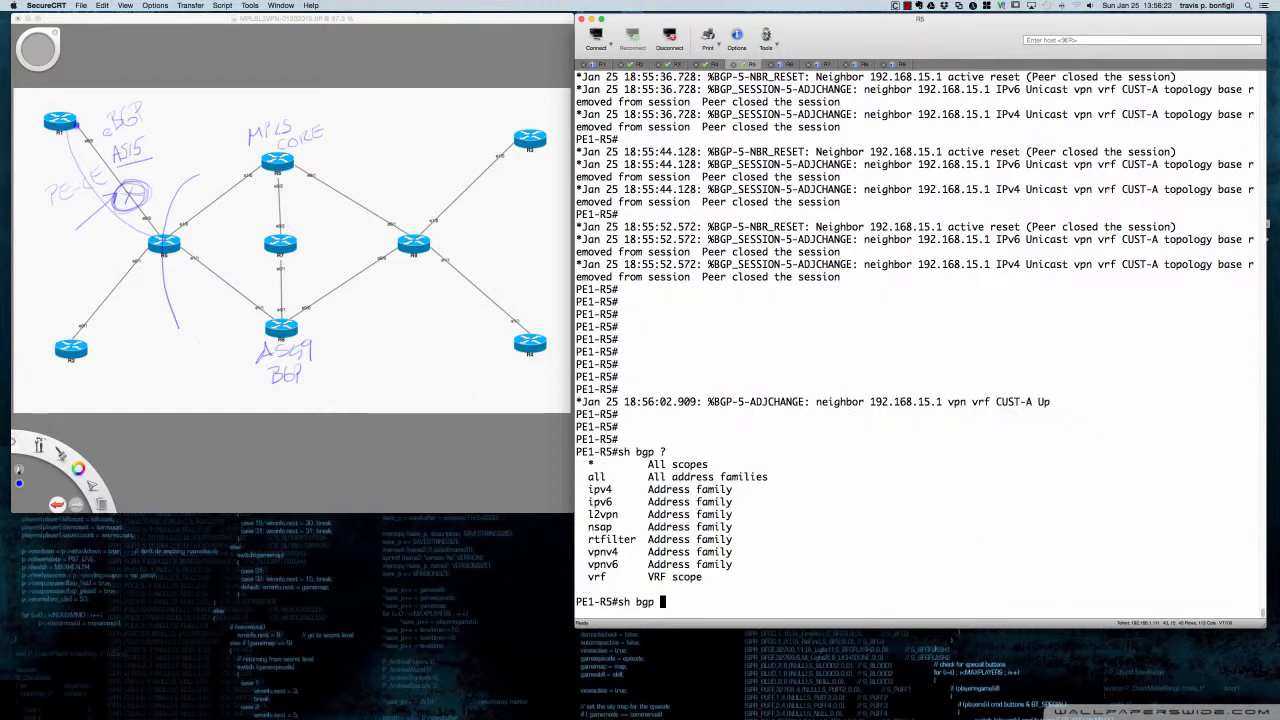
text(vrf CUST-A)
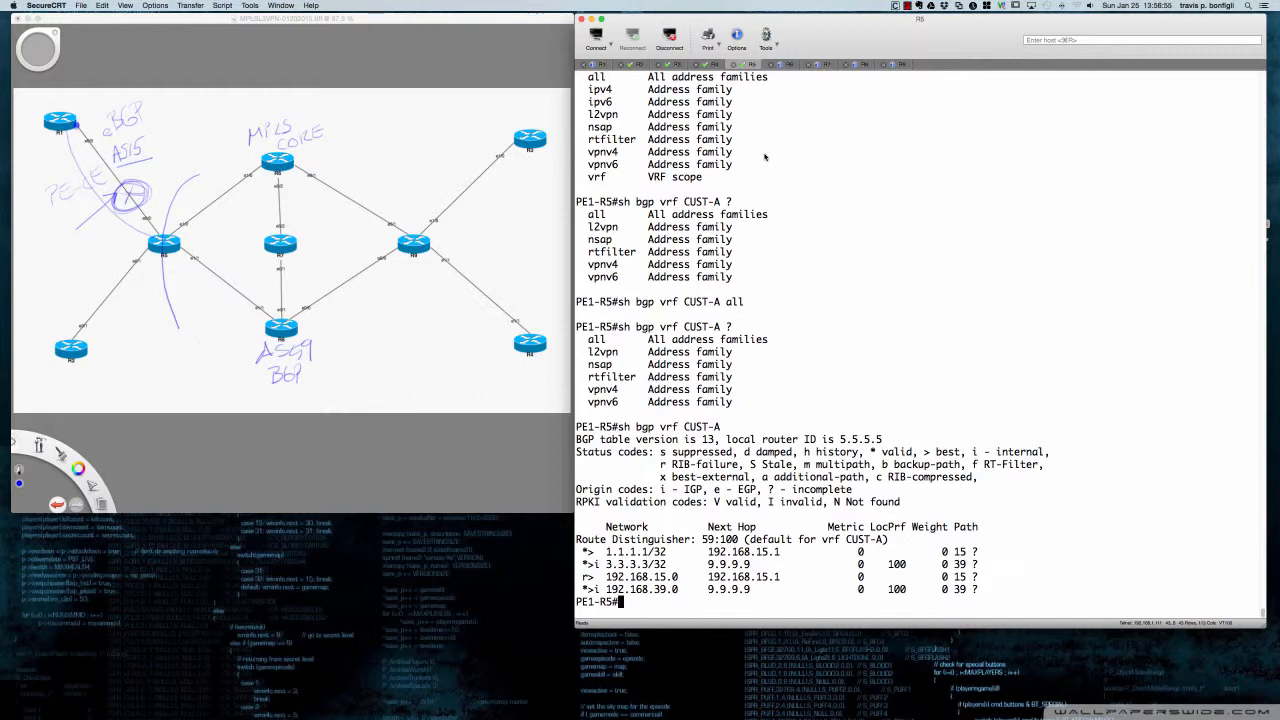
double_click(634, 552)
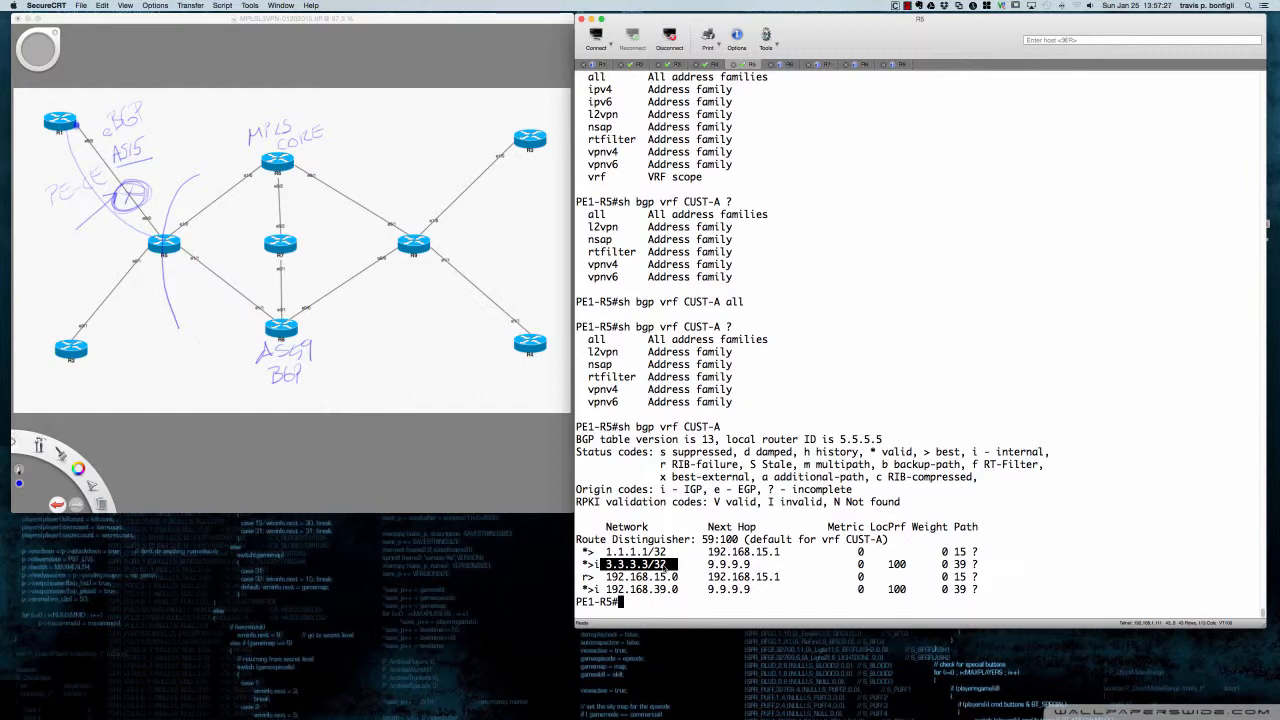
mouse_move(678, 560)
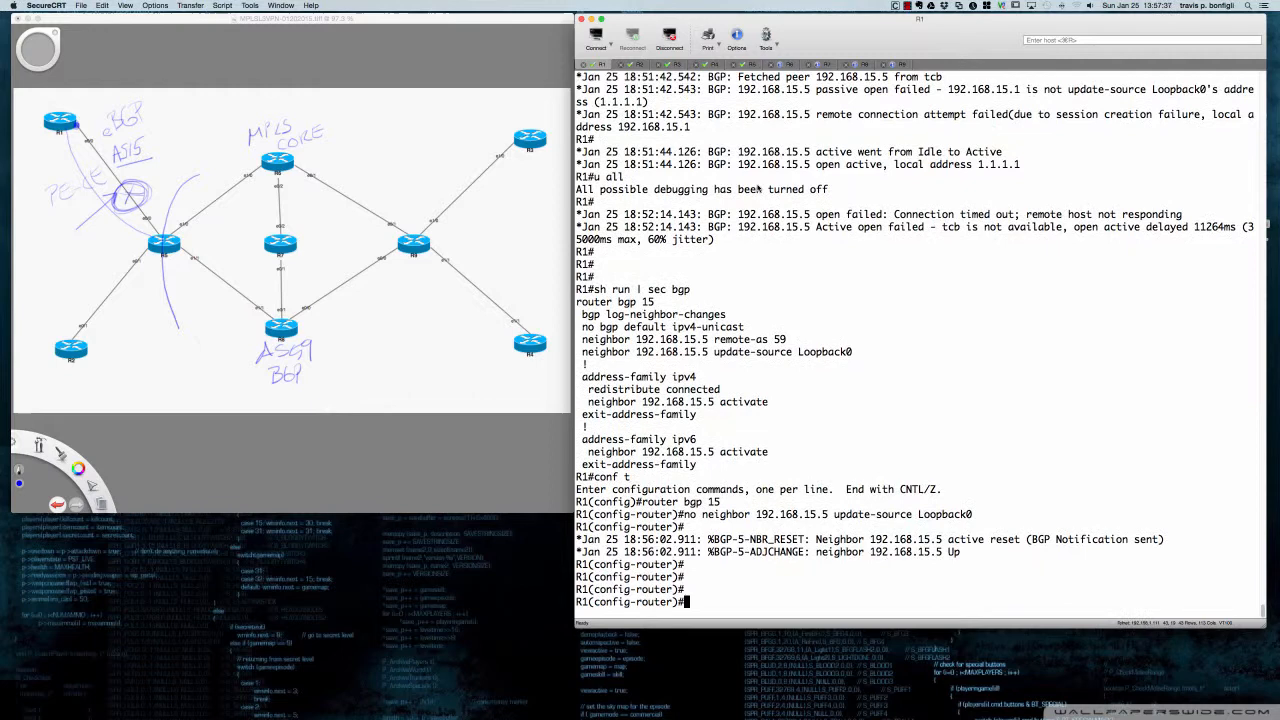
Step: Restore neighbor 192.168.15.5 update-source Loopback0 on R1 and run do clear ip bgp *
text(no neighbor 192.168.15.5 update-source Loopback0)
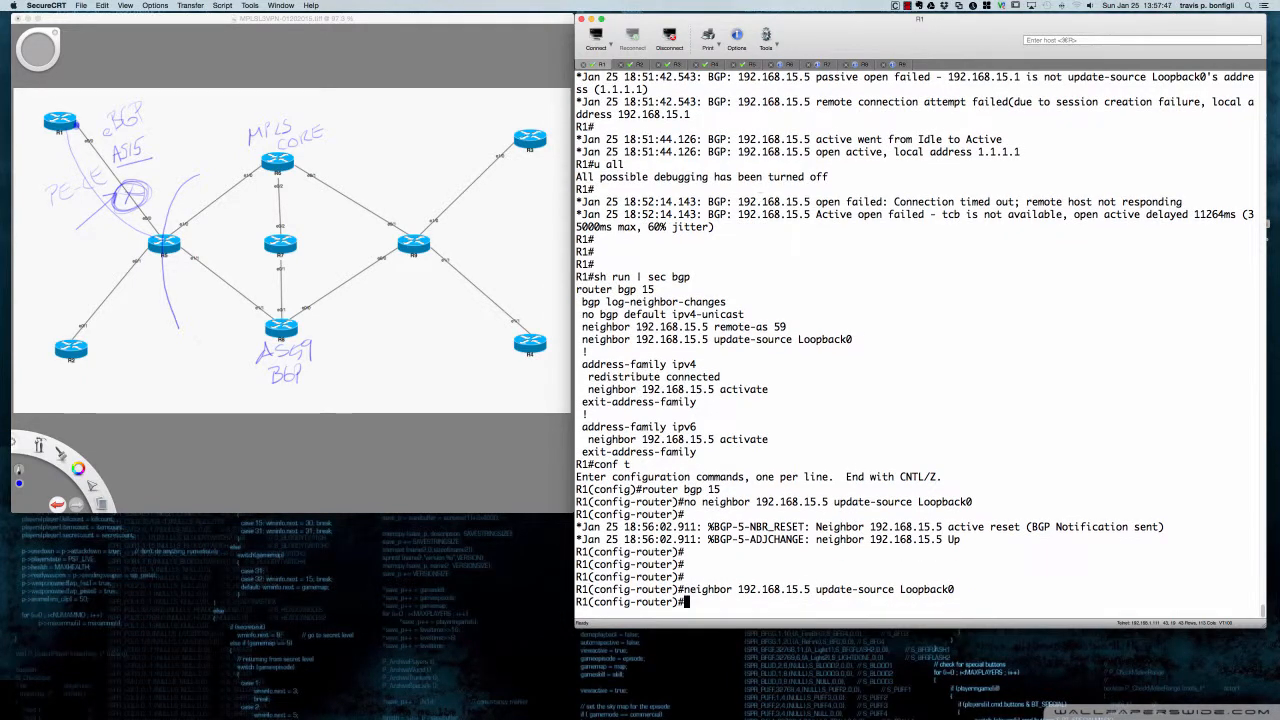
text(do clear)
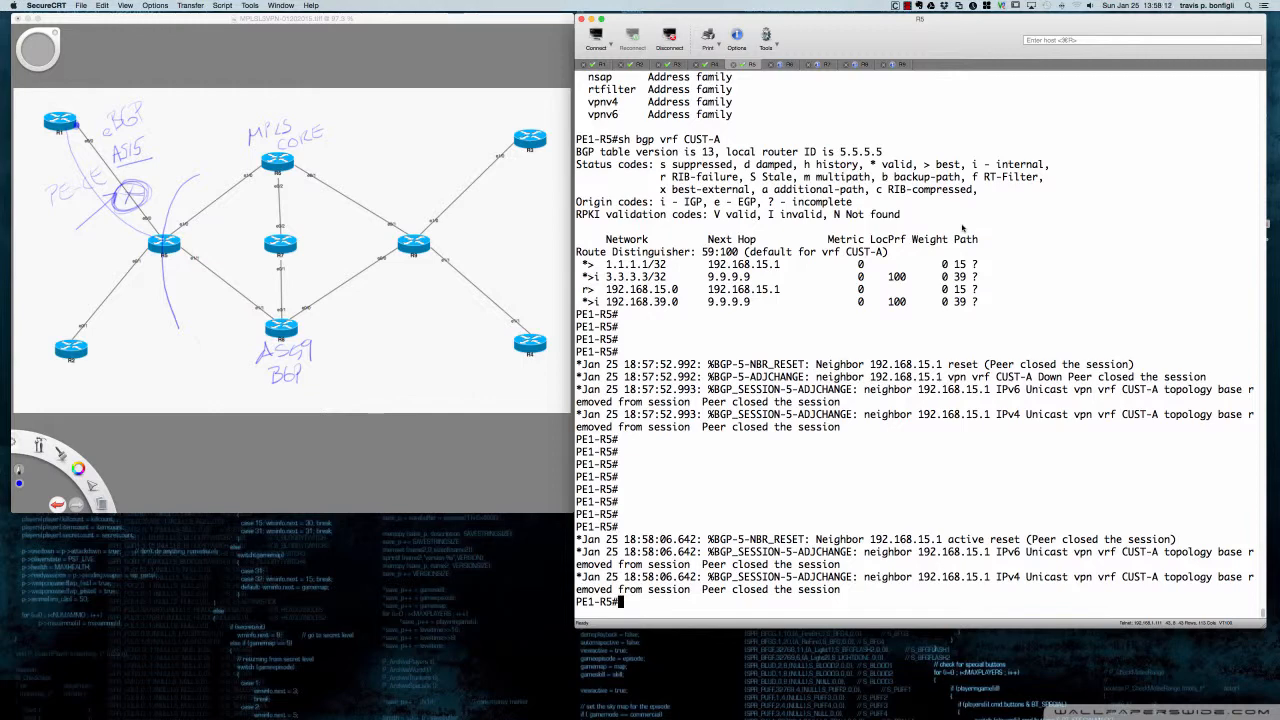
Step: Run sh bgp vrf CUST-A all on PE1-R5 and check that 1.1.1.1/32 is gone
scroll(down, 3)
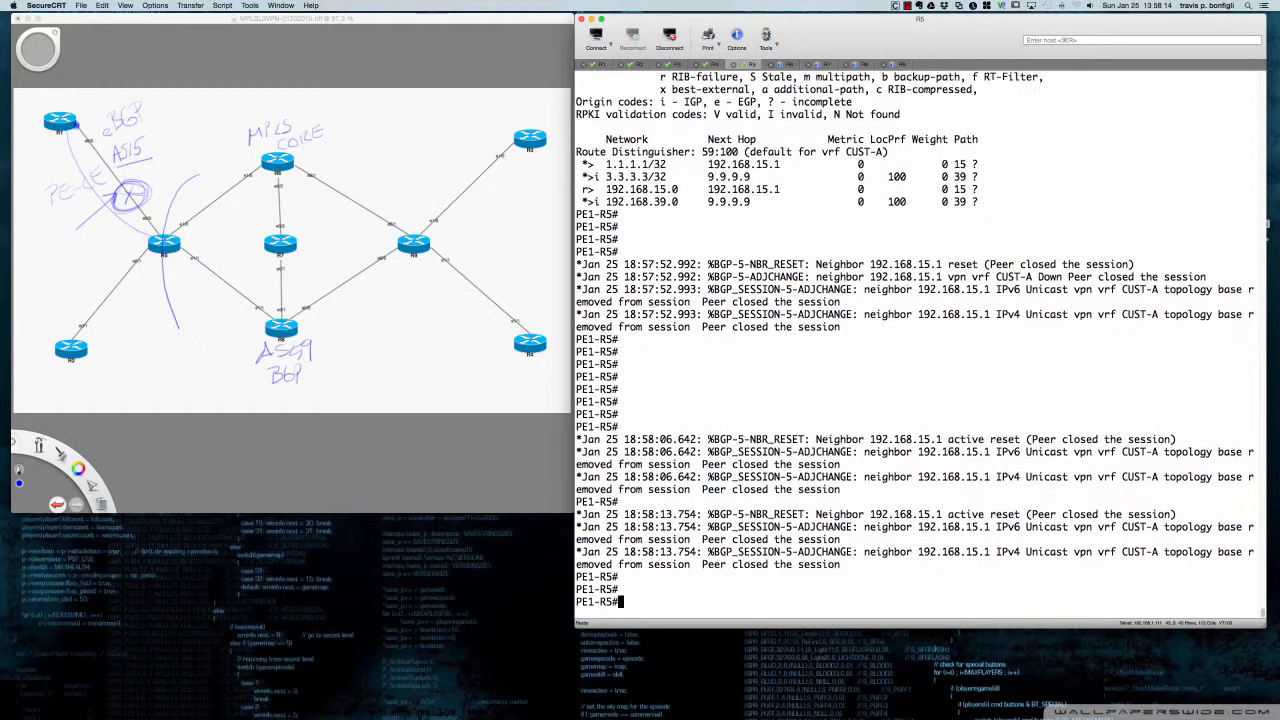
text(sh bgp vrf CUST-A all)
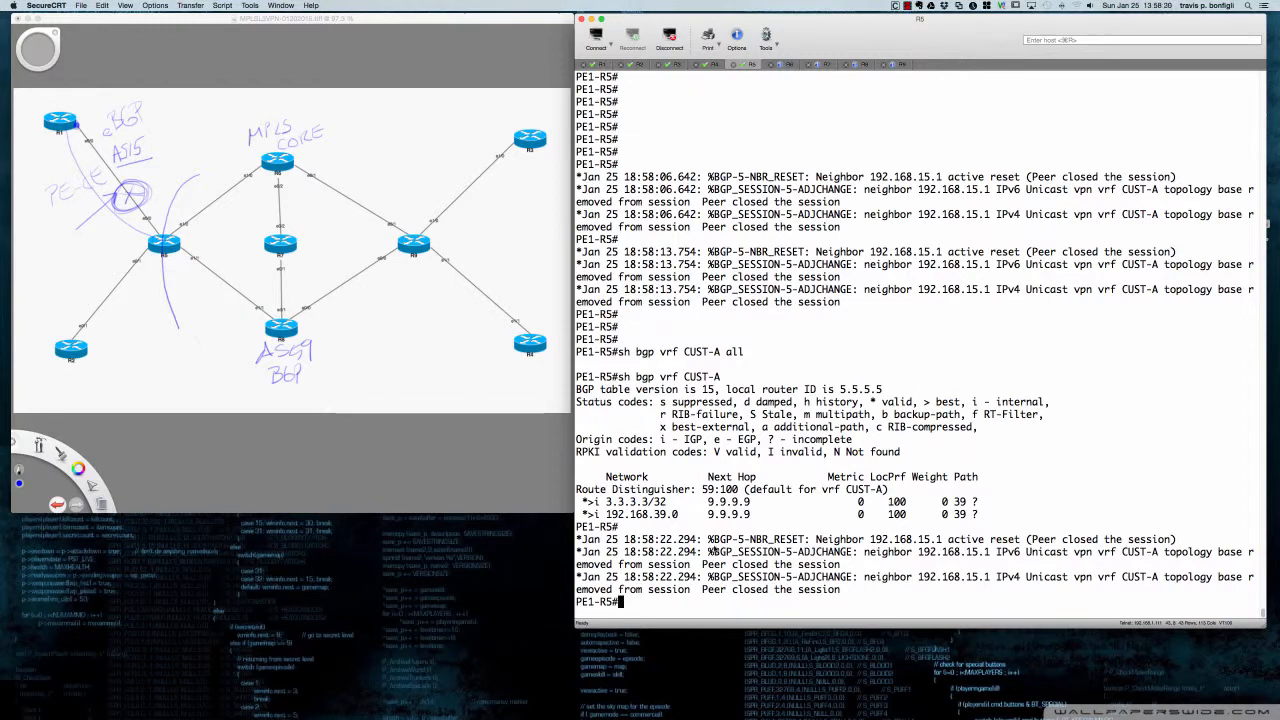
drag(706, 540, 832, 540)
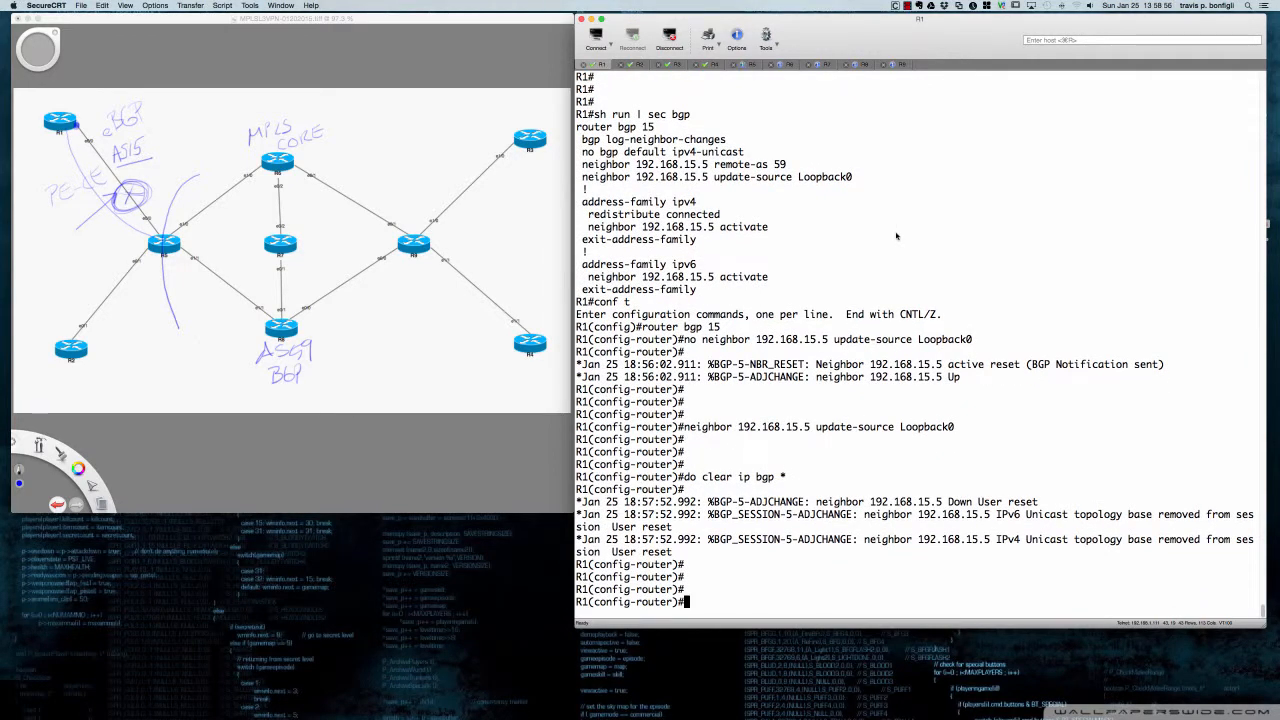
Step: Change R1's update-source for neighbor 192.168.15.5 to Ethernet0/0
text(neighbor 192.168.15.5 update-source Loopback0)
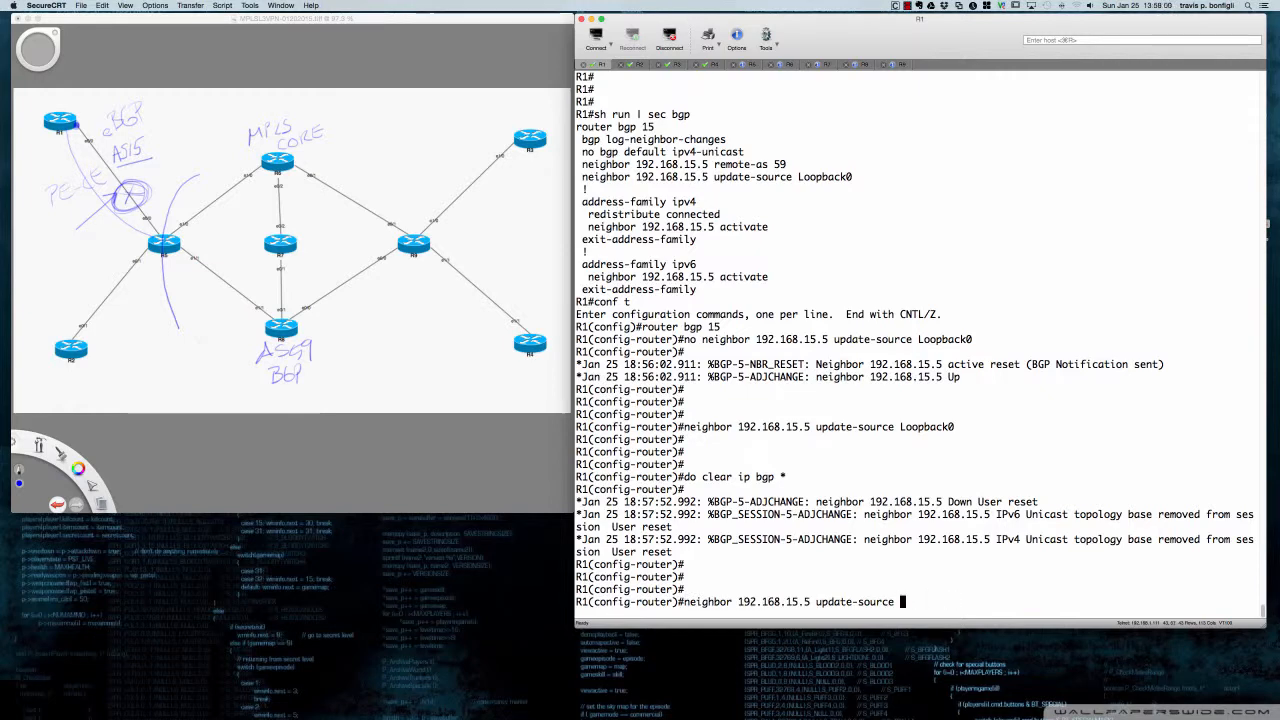
text(?)
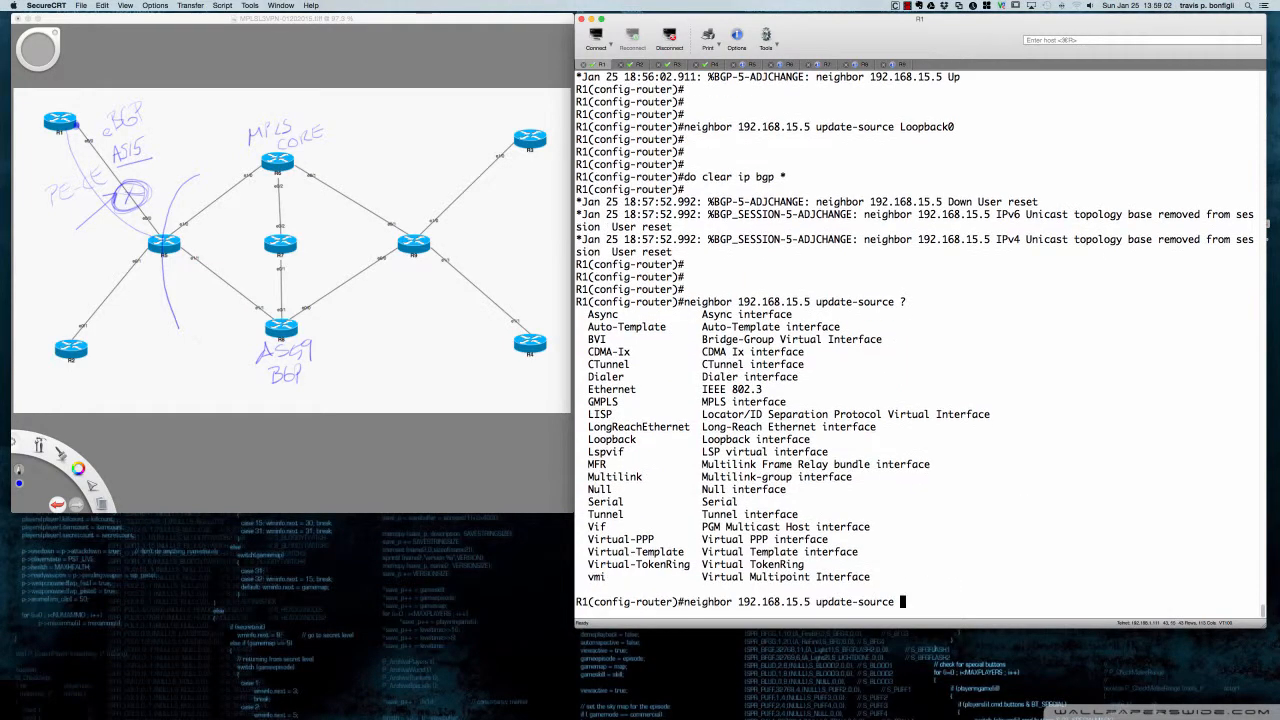
text(Ethernet)
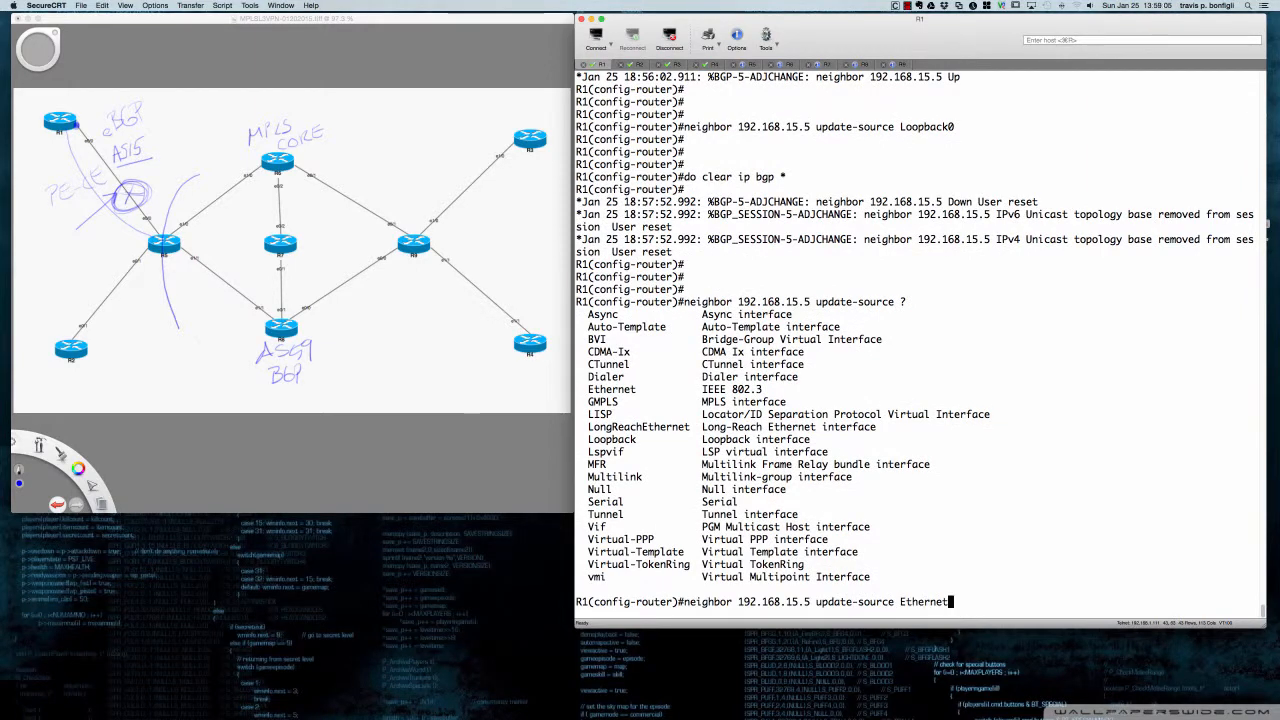
text(0/0)
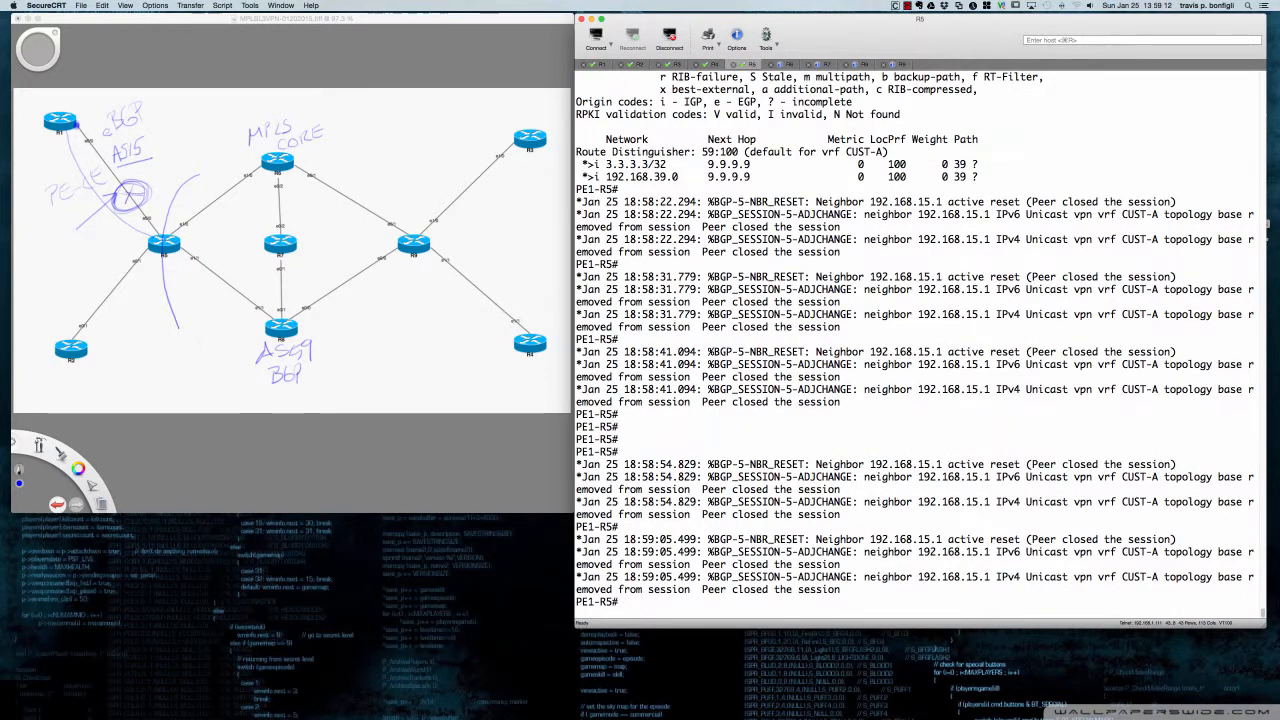
Step: Watch PE1-R5 until CUST-A neighbor 192.168.15.1 logs %BGP-5-ADJCHANGE Up
scroll(down, 3)
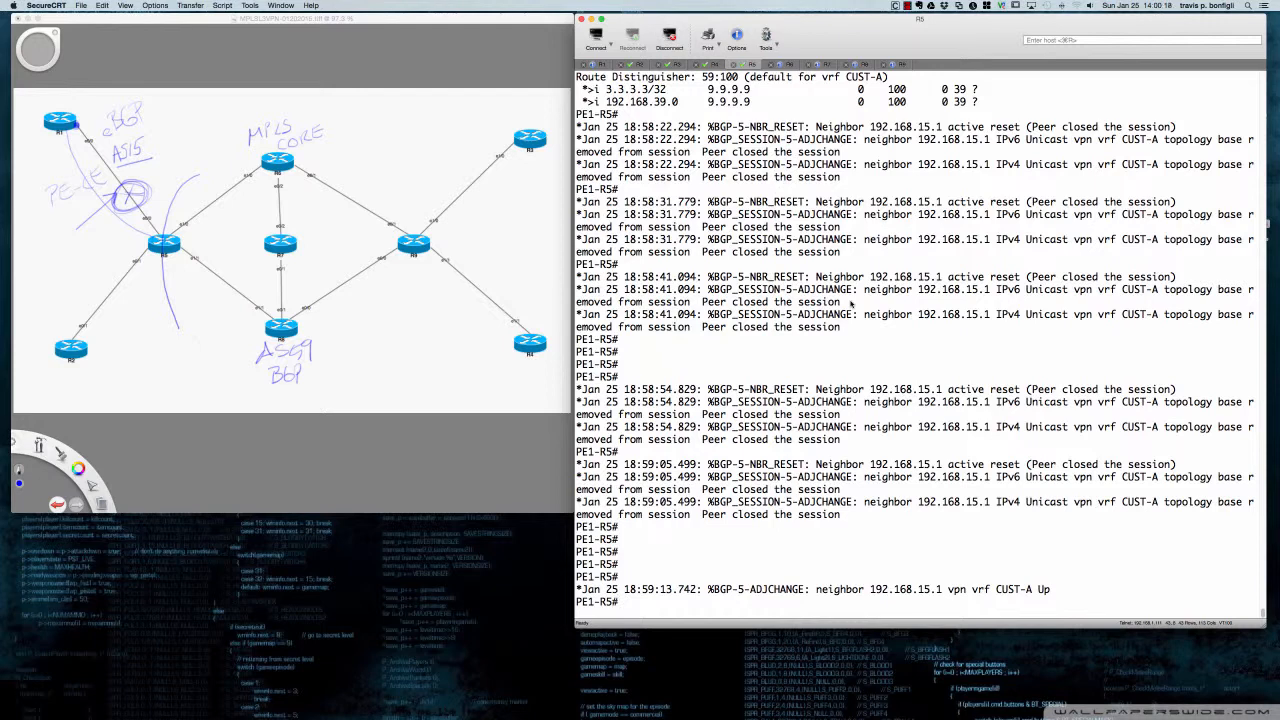
mouse_move(868, 104)
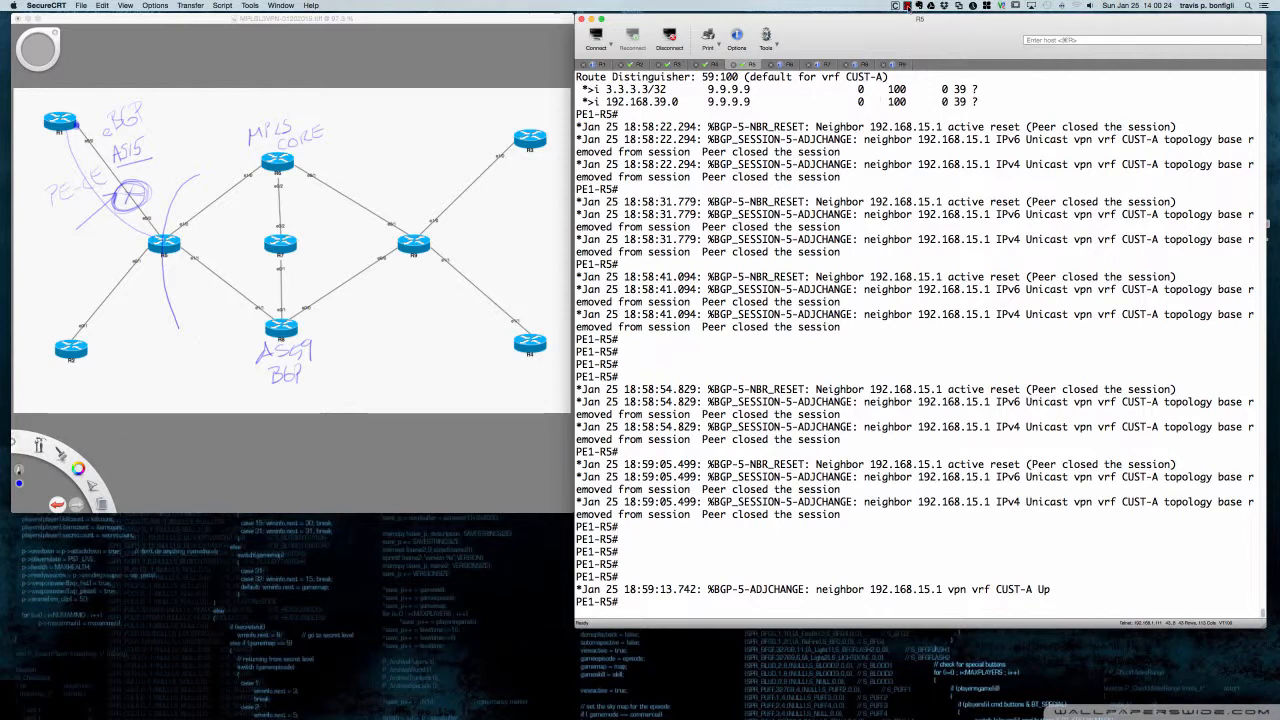
click(908, 6)
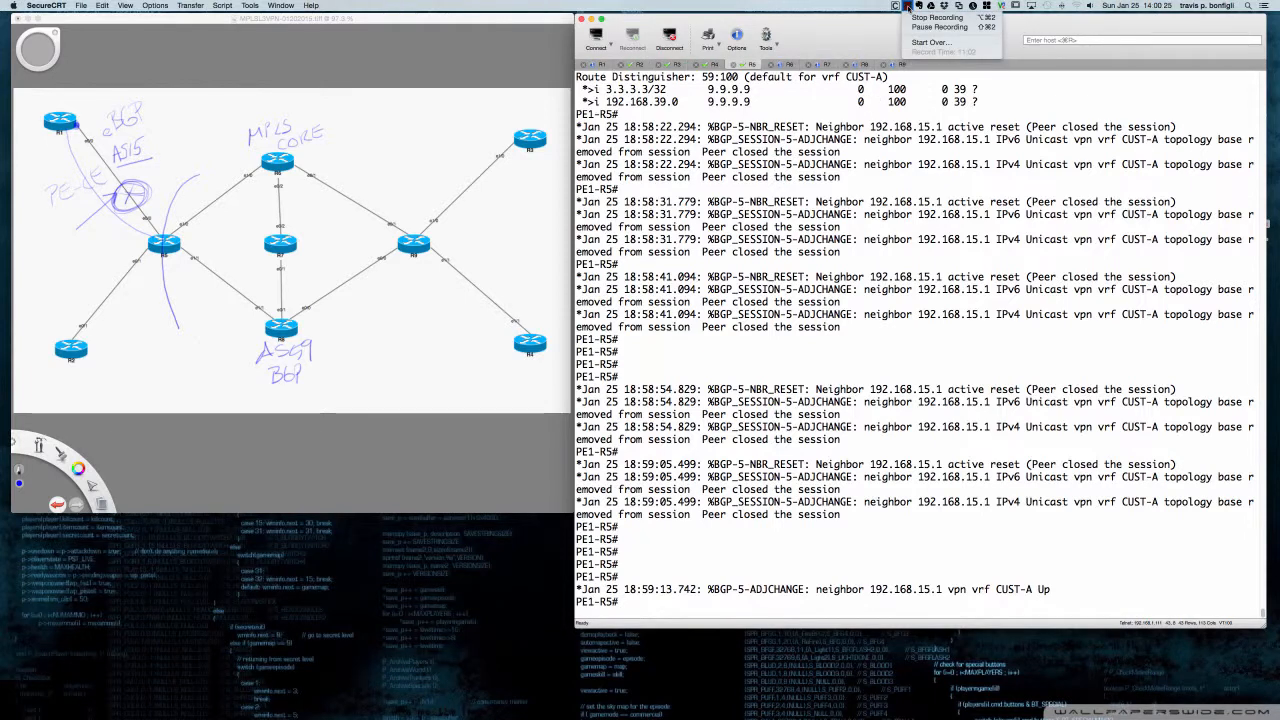